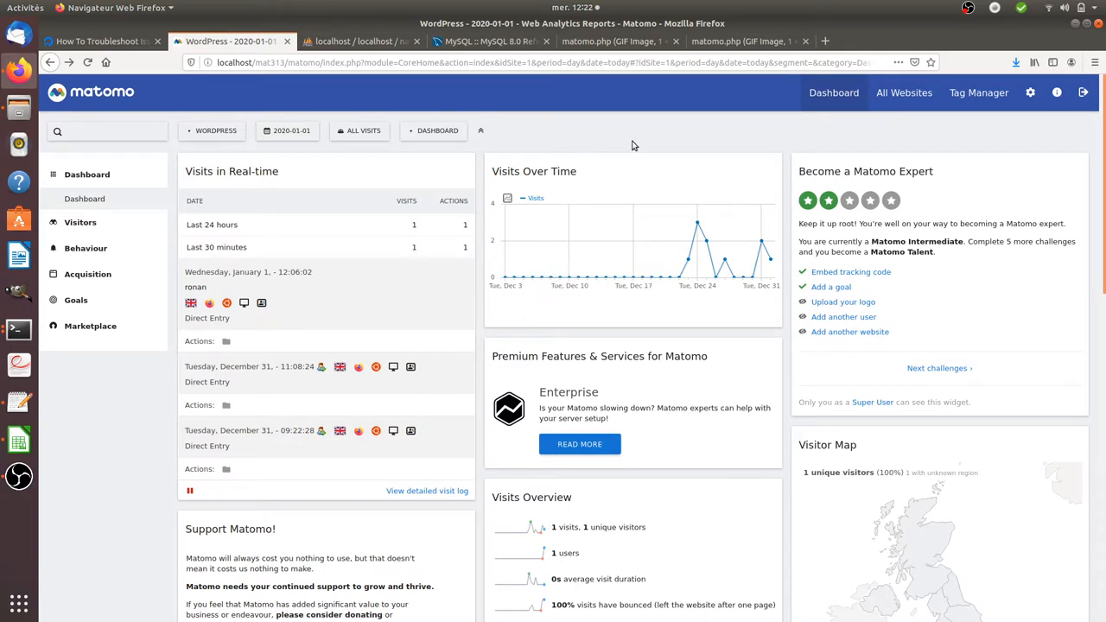
{"action": "mouse_move", "coordinate": [653, 138]}
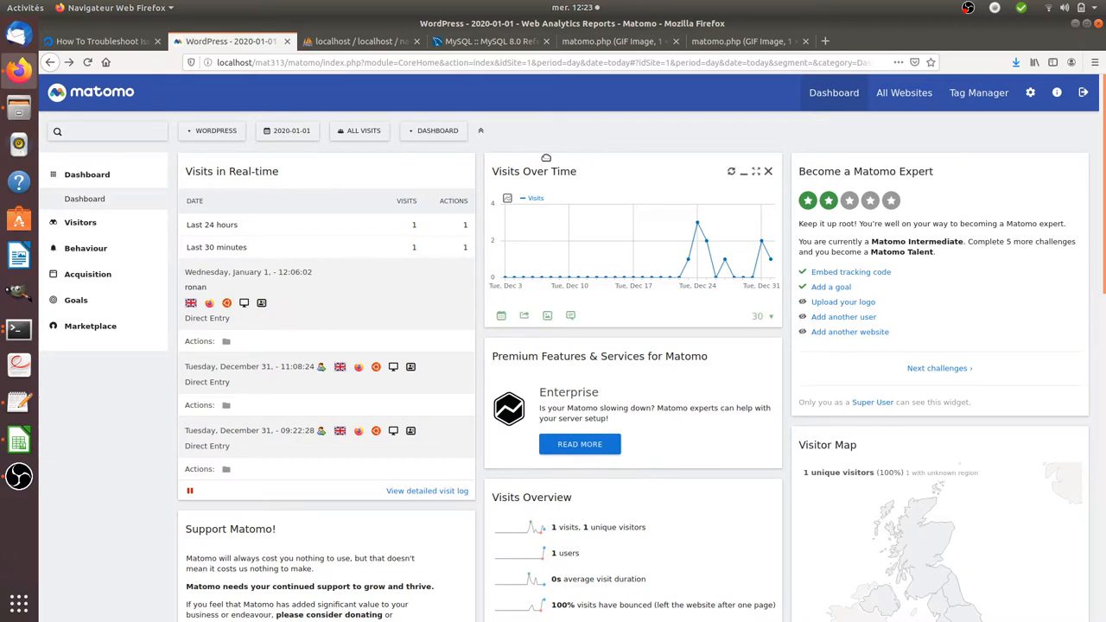
{"action": "mouse_move", "coordinate": [591, 200]}
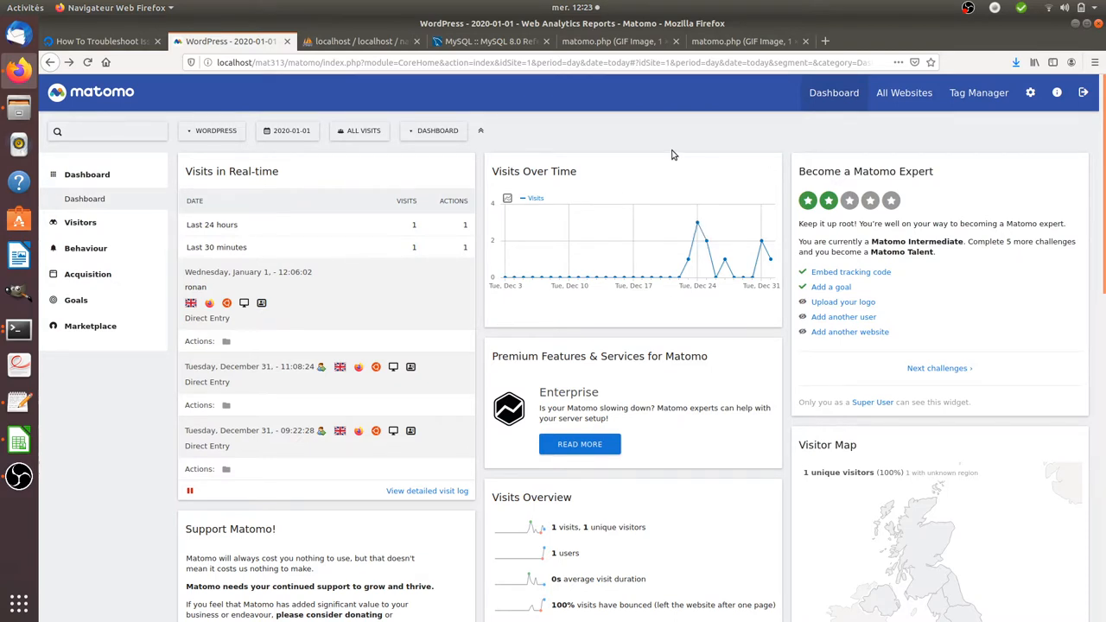
{"action": "mouse_move", "coordinate": [608, 131]}
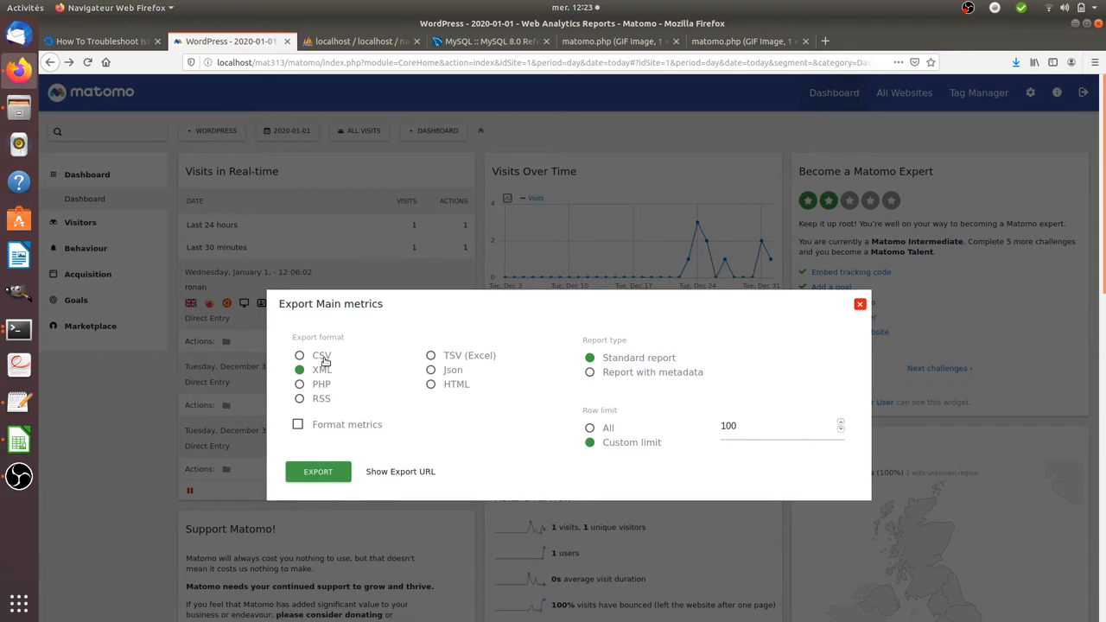
- Choose CSV as the export format and reveal the report's export URL
{"action": "left_click", "coordinate": [301, 356]}
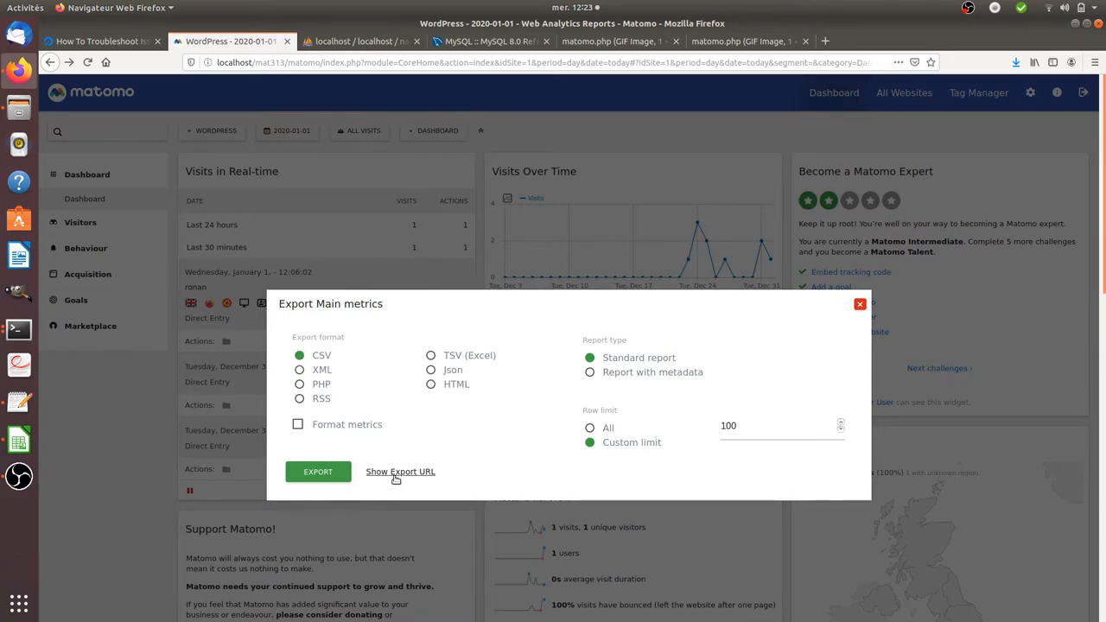
{"action": "left_click", "coordinate": [401, 470]}
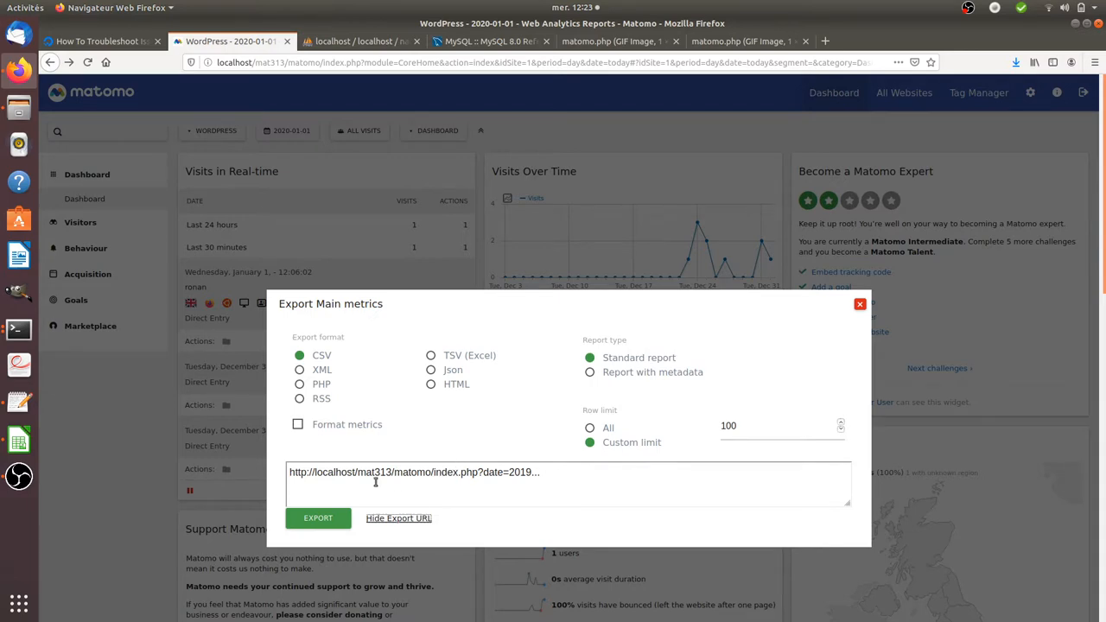
{"action": "mouse_move", "coordinate": [484, 446]}
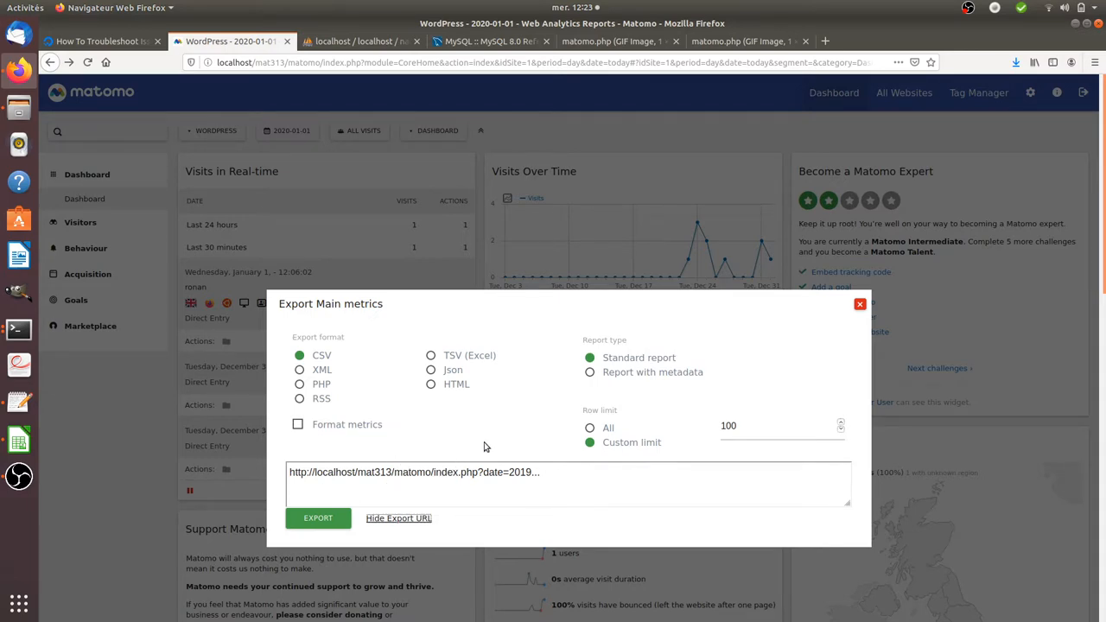
{"action": "mouse_move", "coordinate": [539, 249]}
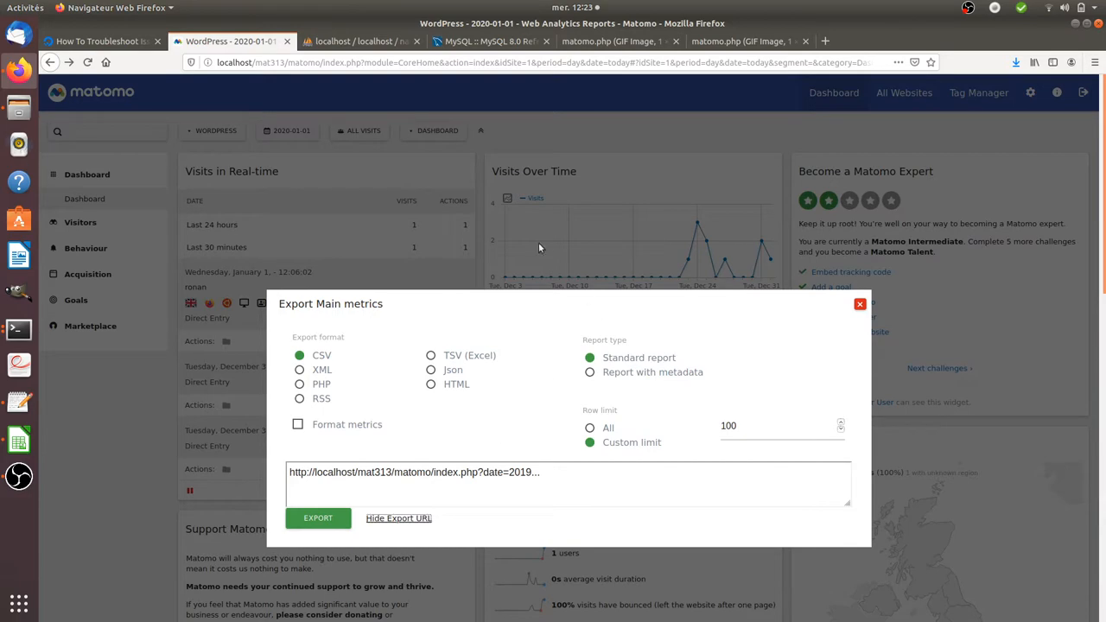
- Browse the matomo_log_visit table's 4546 rows in phpMyAdmin, ignoring the error popup
{"action": "left_click", "coordinate": [360, 41]}
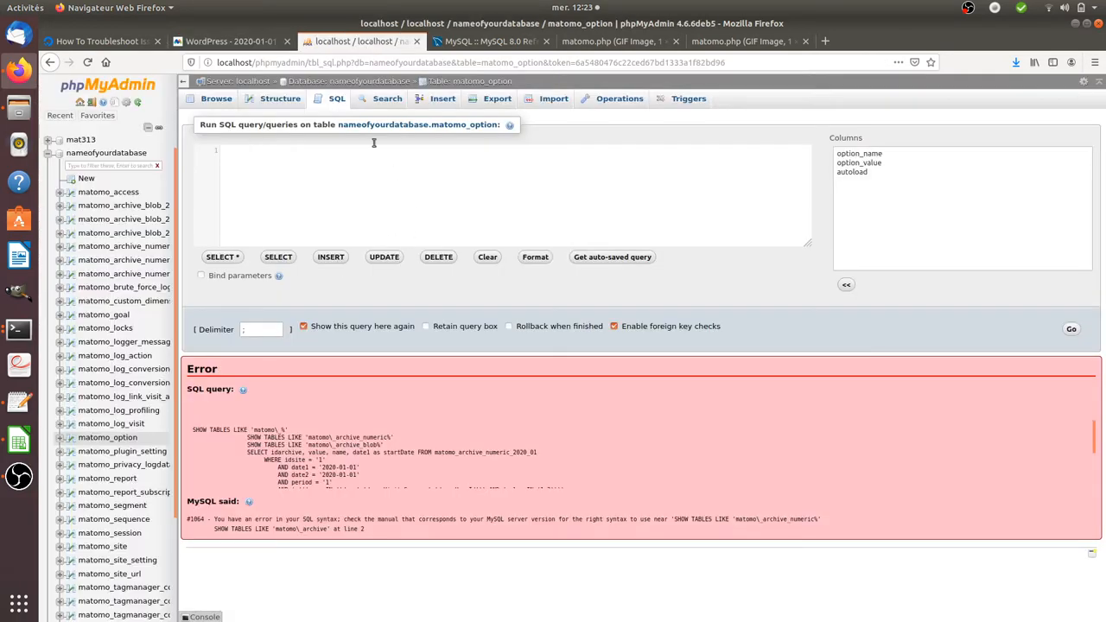
{"action": "mouse_move", "coordinate": [135, 384]}
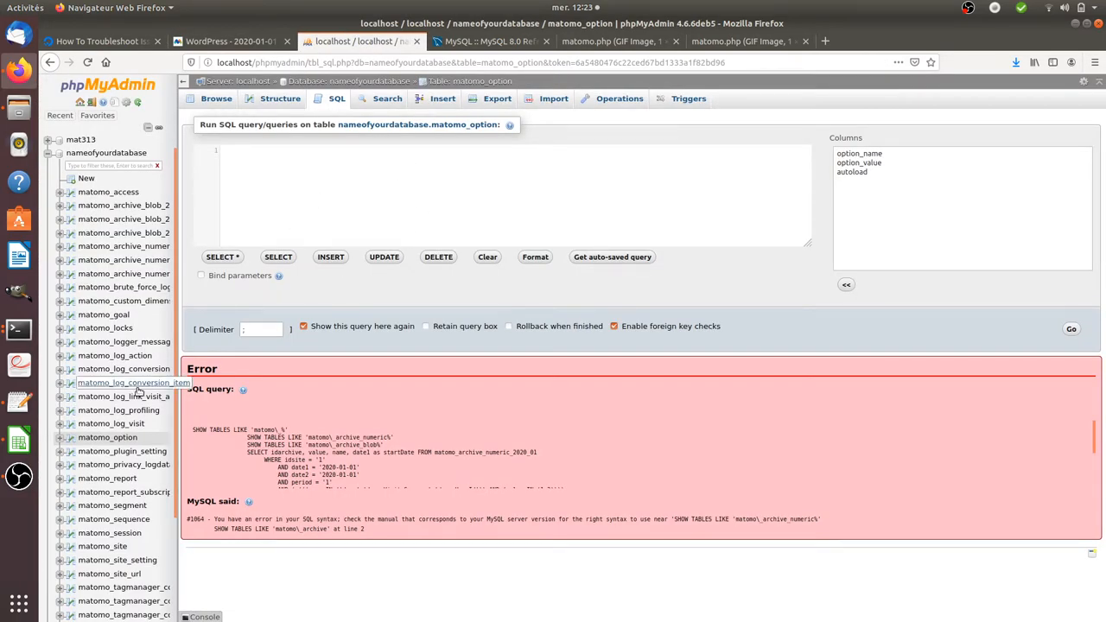
{"action": "mouse_move", "coordinate": [110, 424]}
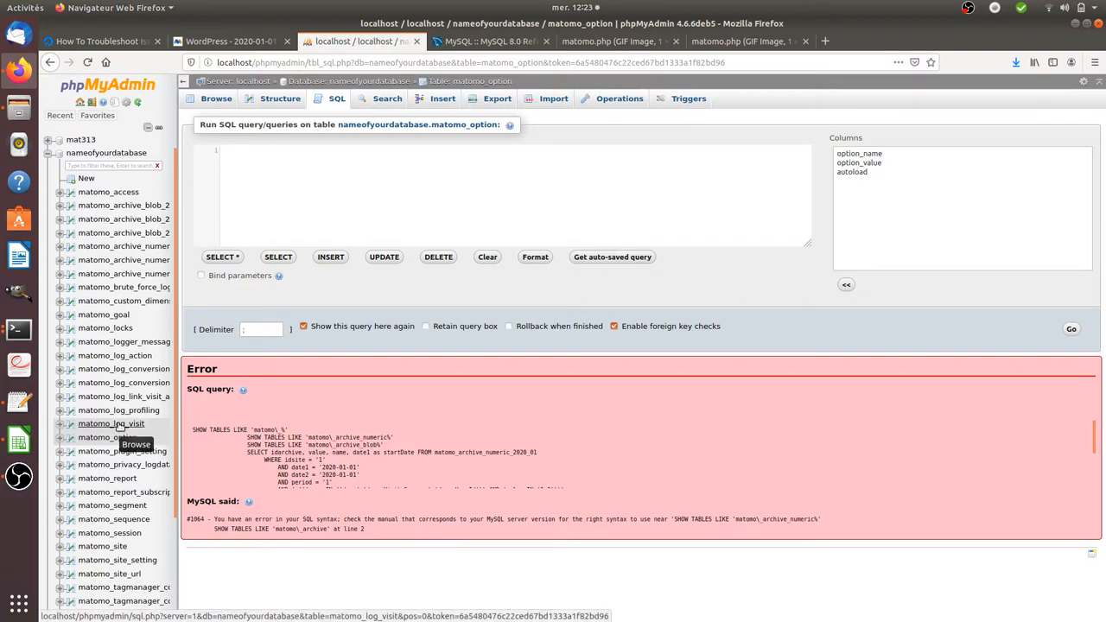
{"action": "left_click", "coordinate": [111, 423]}
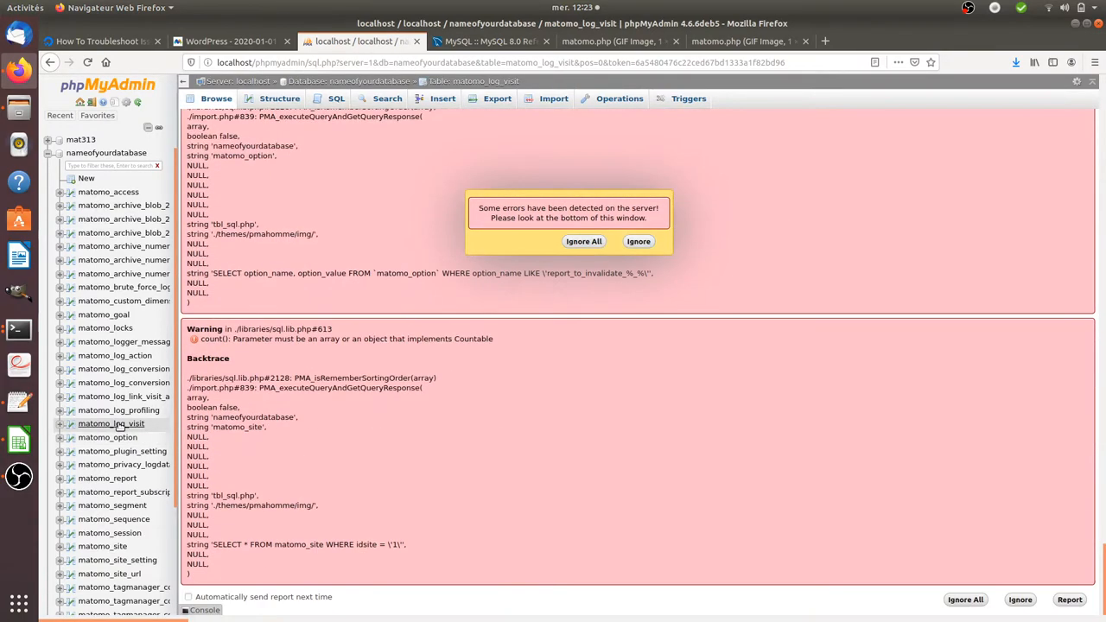
{"action": "left_click", "coordinate": [584, 242]}
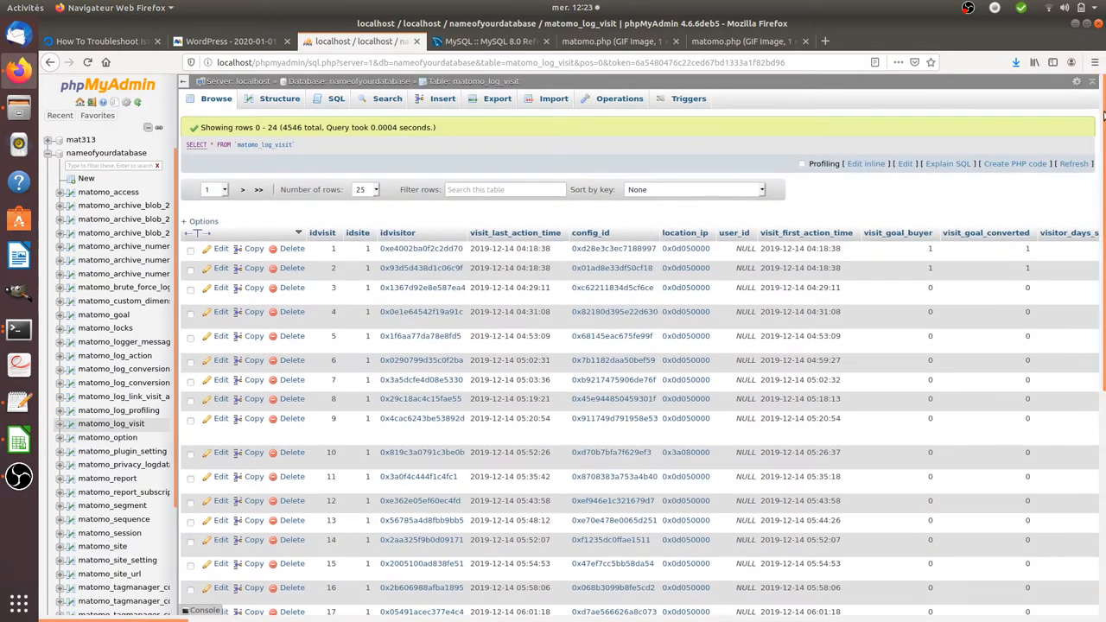
{"action": "mouse_move", "coordinate": [907, 142]}
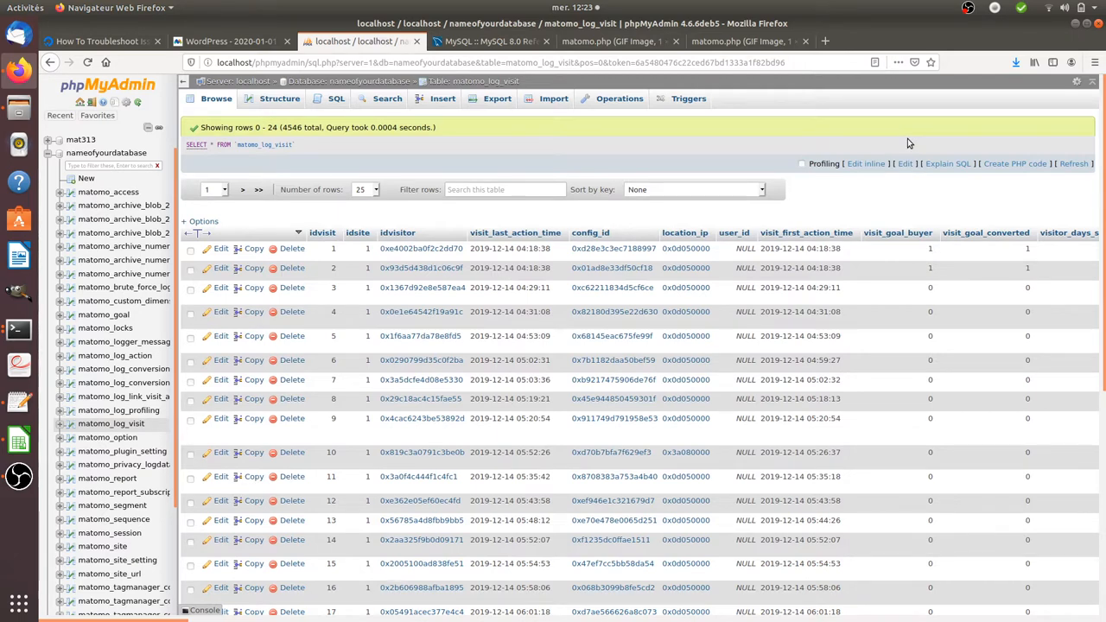
{"action": "mouse_move", "coordinate": [788, 171]}
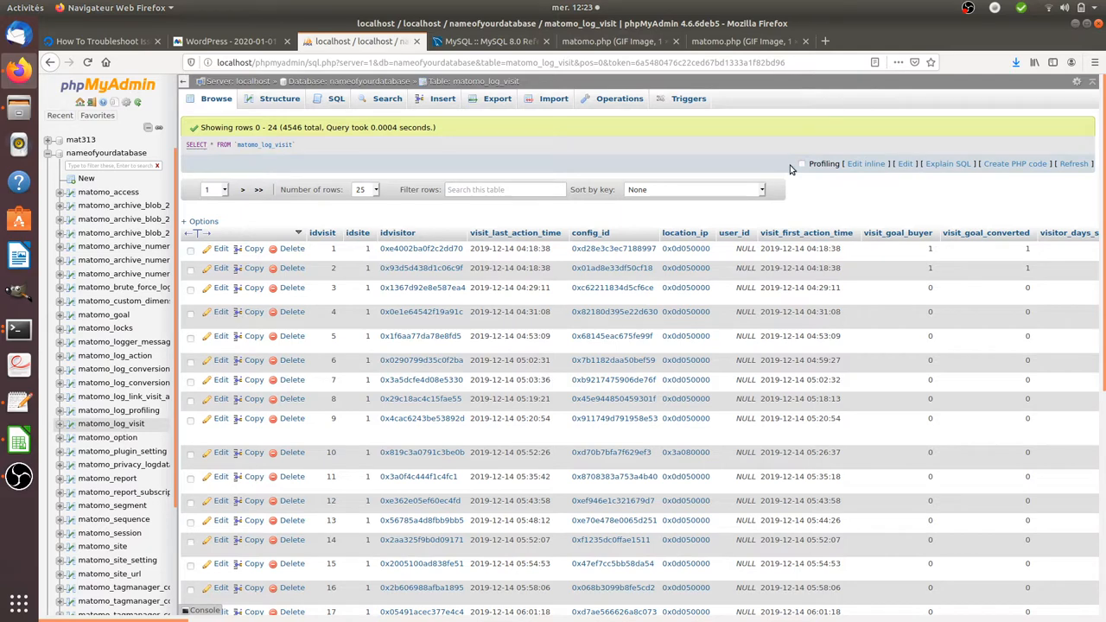
{"action": "mouse_move", "coordinate": [708, 124]}
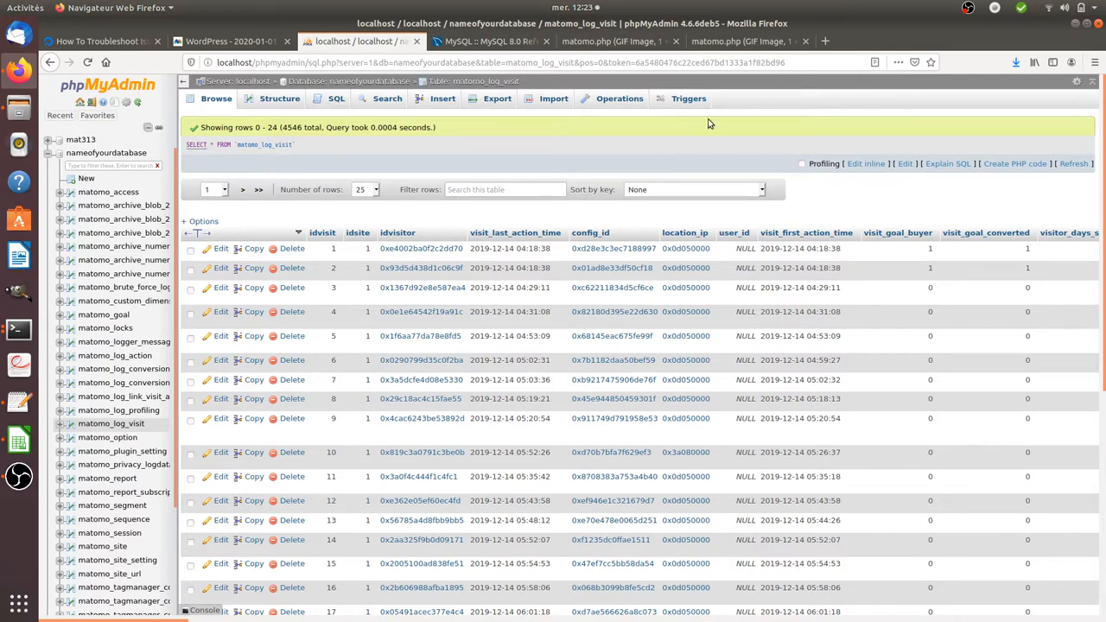
{"action": "mouse_move", "coordinate": [709, 165]}
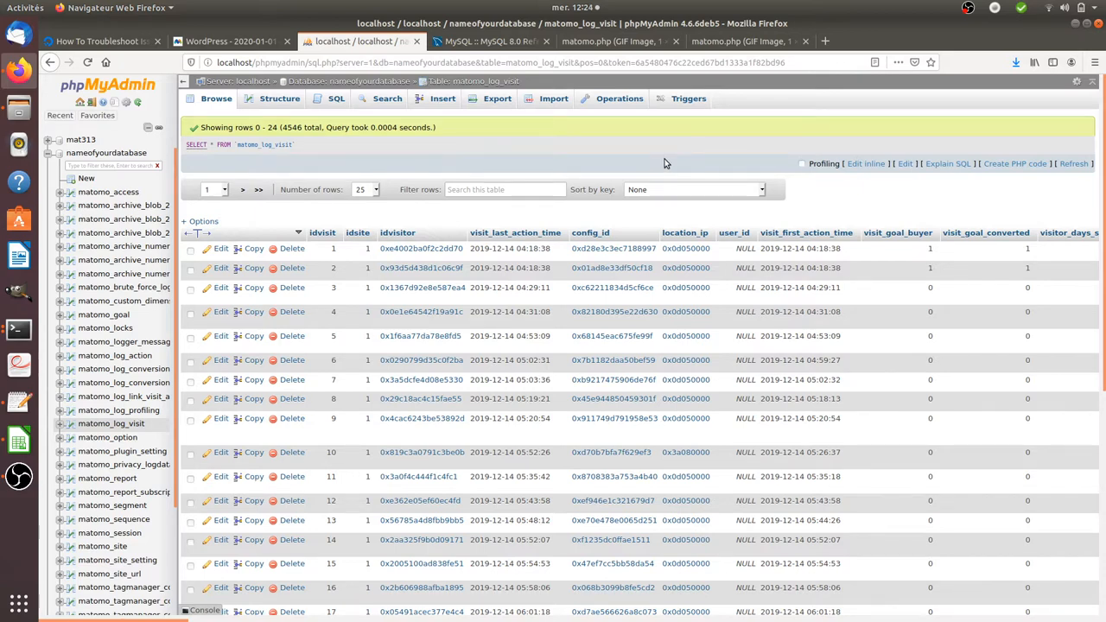
{"action": "mouse_move", "coordinate": [605, 145]}
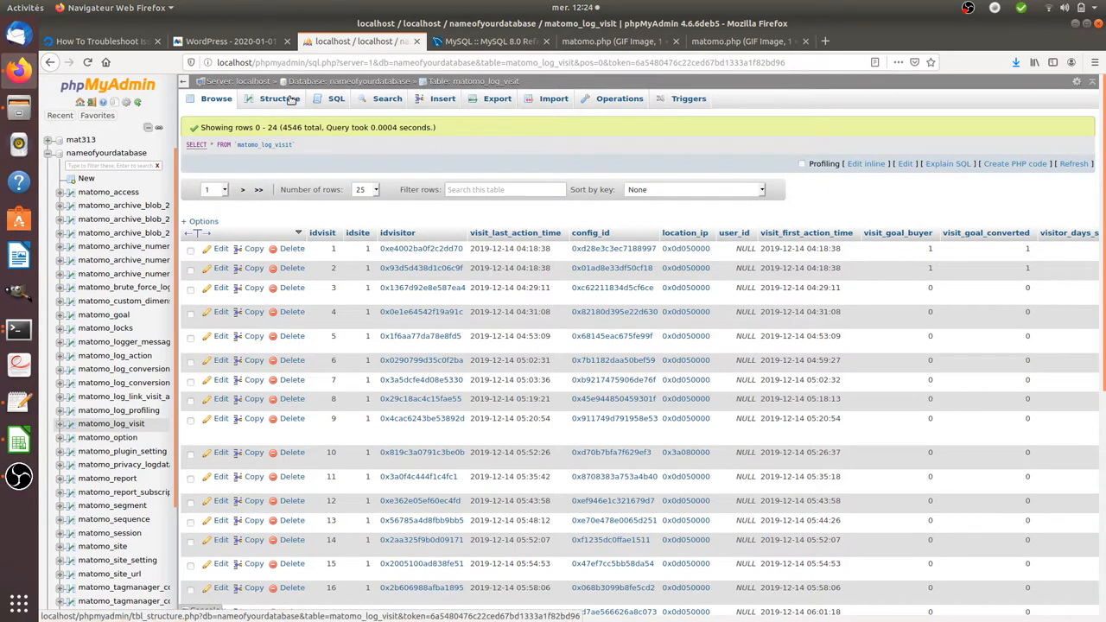
- Switch to the DigitalOcean MySQL troubleshooting tutorial's slow query log section
{"action": "left_click", "coordinate": [97, 41]}
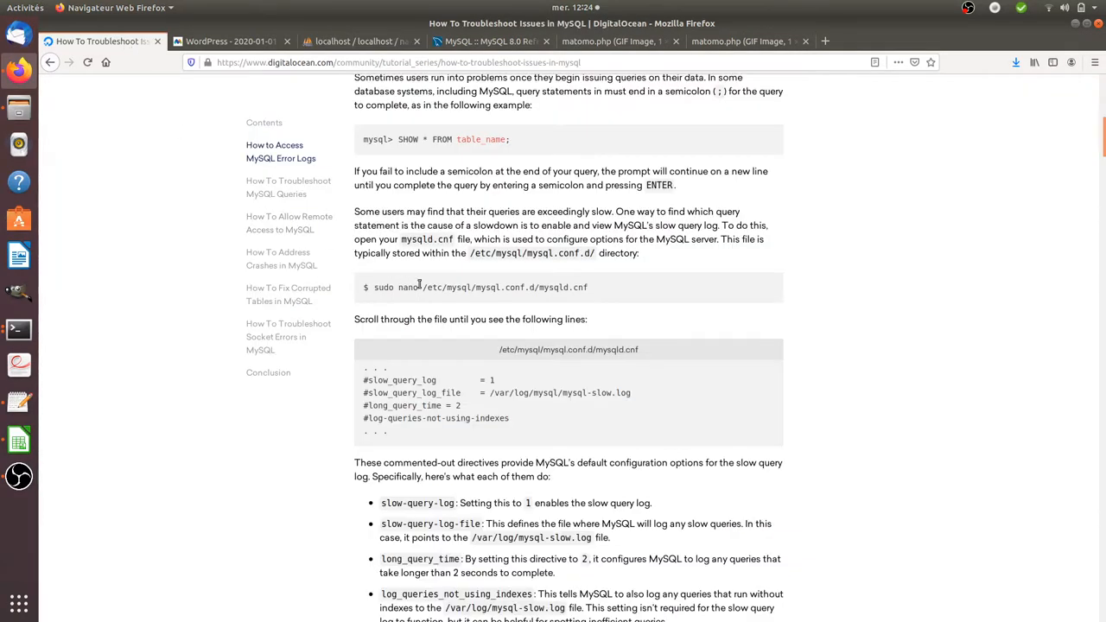
{"action": "mouse_move", "coordinate": [519, 304]}
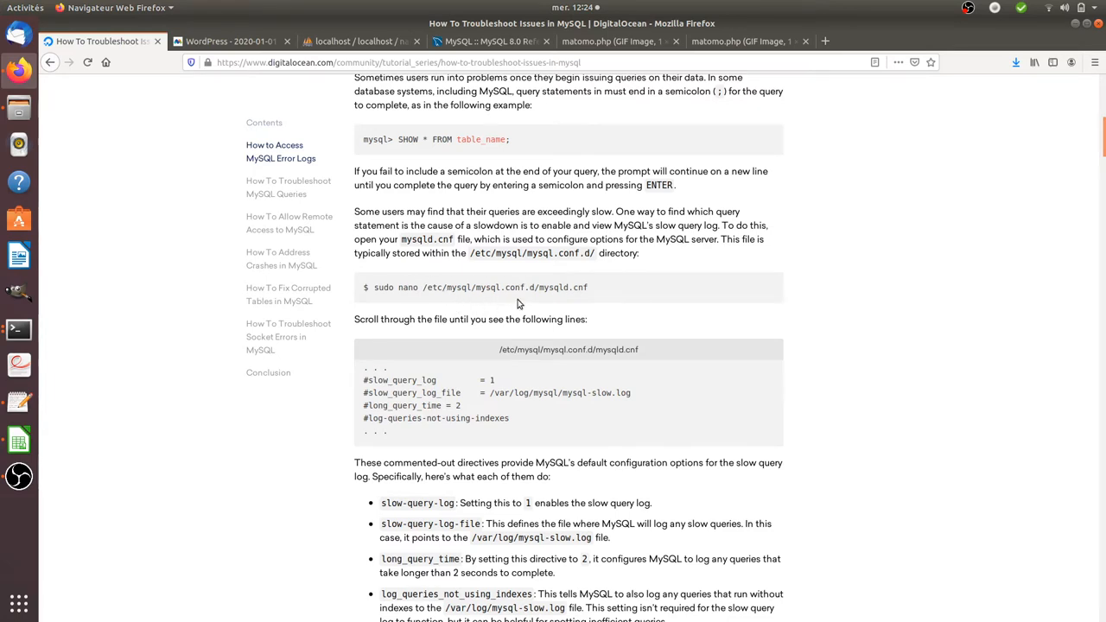
{"action": "mouse_move", "coordinate": [484, 299]}
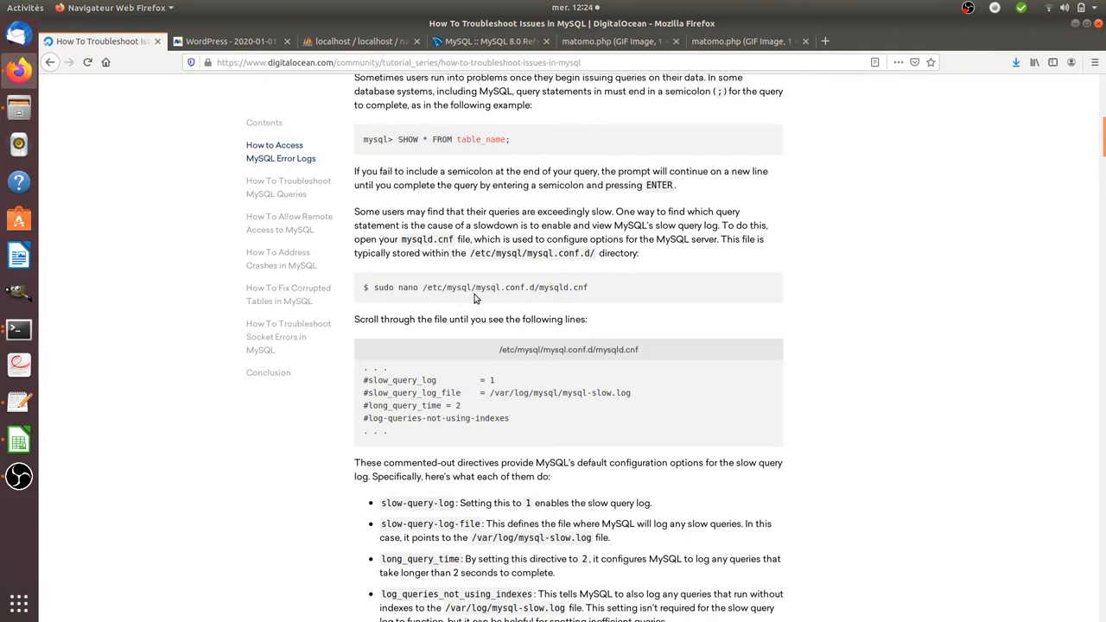
{"action": "mouse_move", "coordinate": [539, 302]}
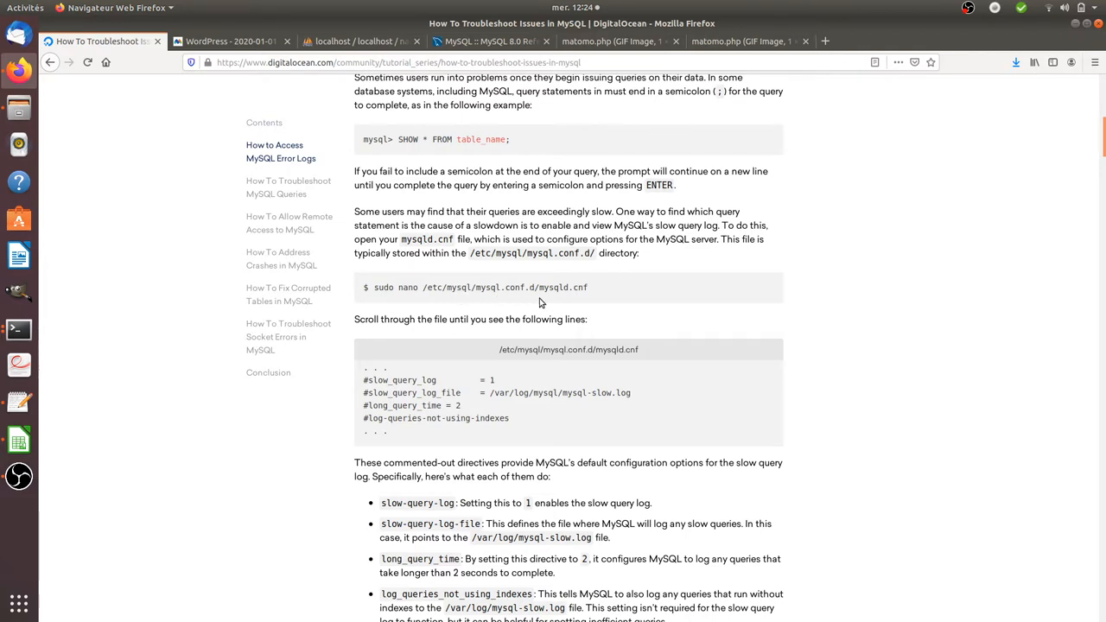
{"action": "mouse_move", "coordinate": [354, 332]}
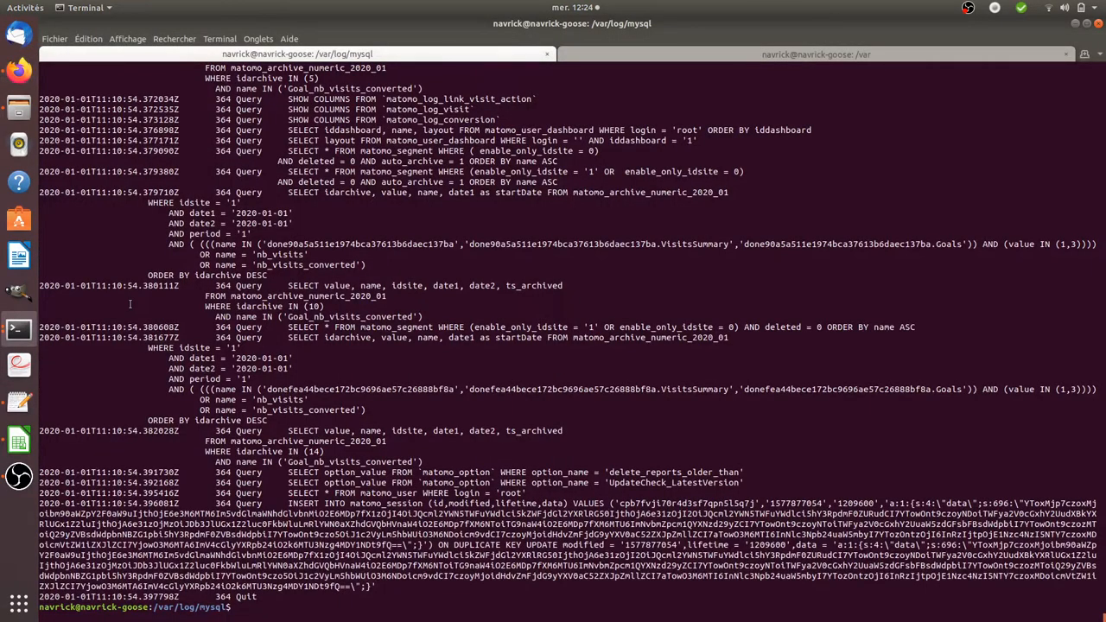
- Enter 'sudo cat mysql.log' in /var/log/mysql to print Matomo's logged queries
{"action": "type", "text": "sudo cat mysql.log"}
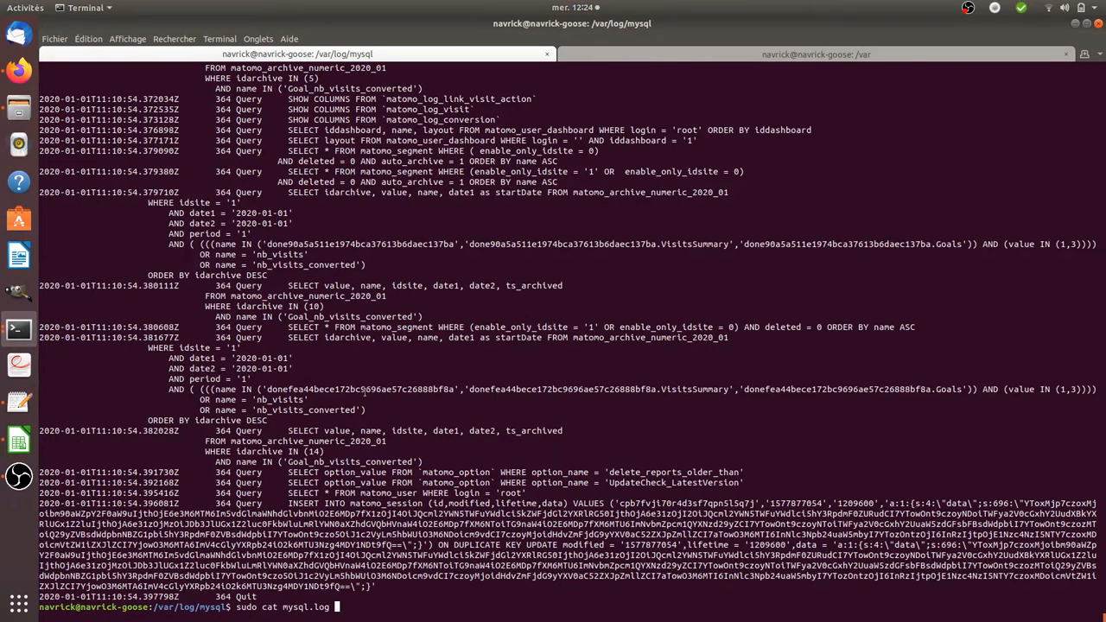
{"action": "mouse_move", "coordinate": [19, 71]}
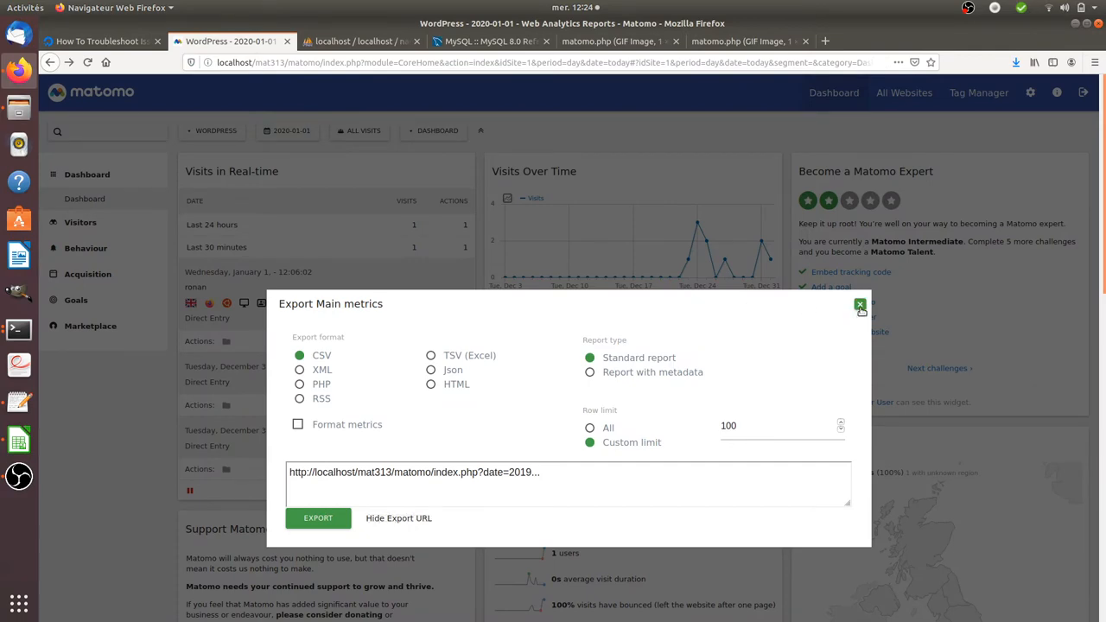
- Close the export options and go to the Visitors > User IDs report
{"action": "left_click", "coordinate": [861, 305]}
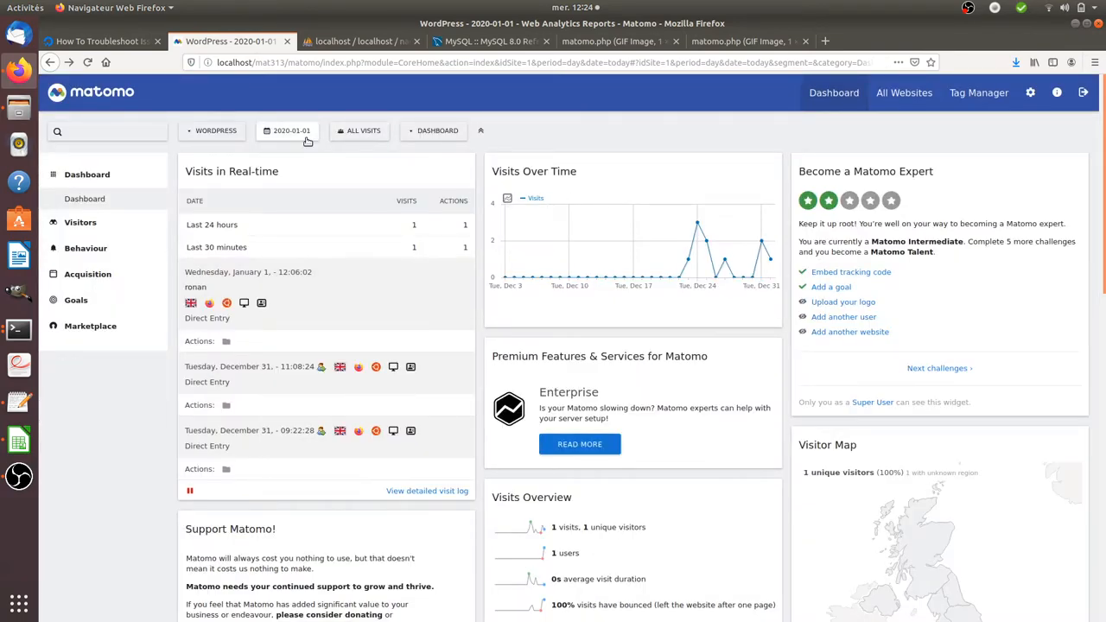
{"action": "left_click", "coordinate": [291, 132]}
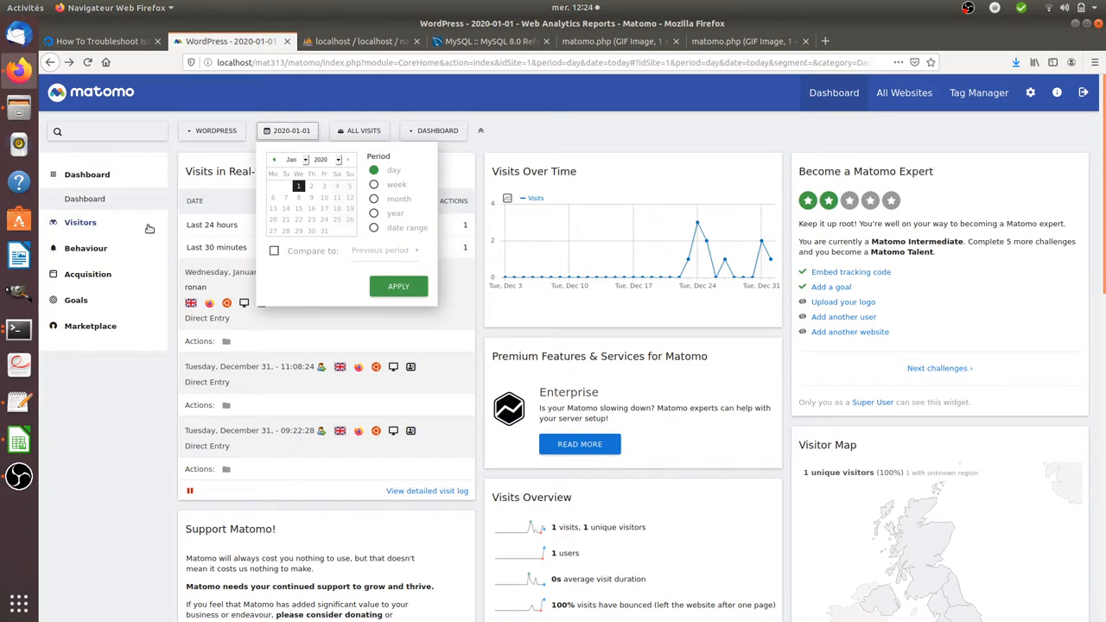
{"action": "left_click", "coordinate": [79, 221]}
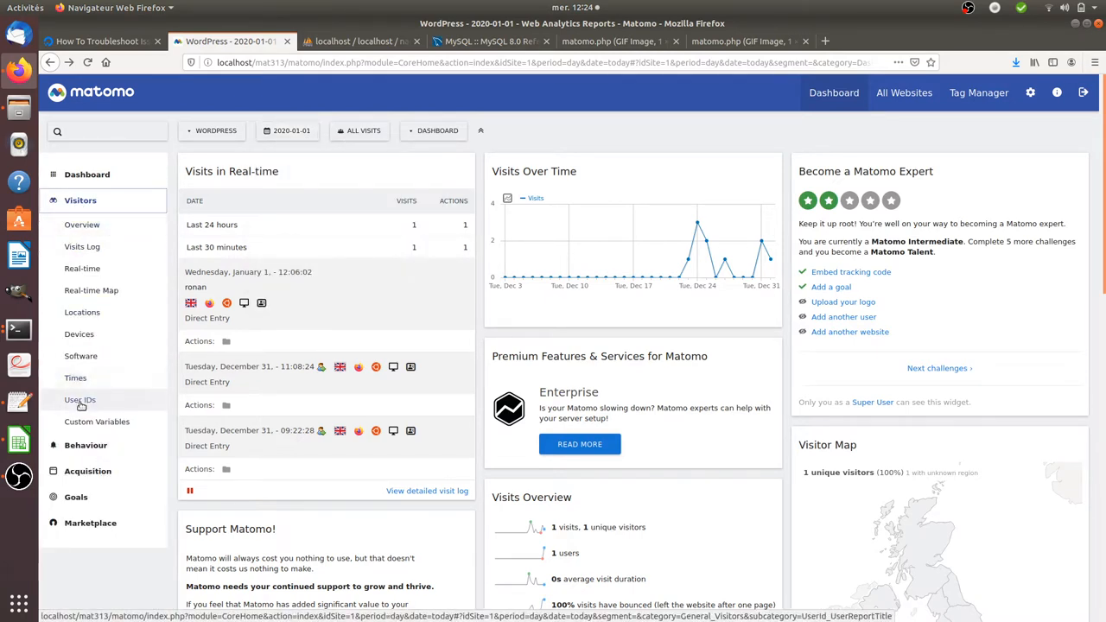
{"action": "left_click", "coordinate": [79, 400]}
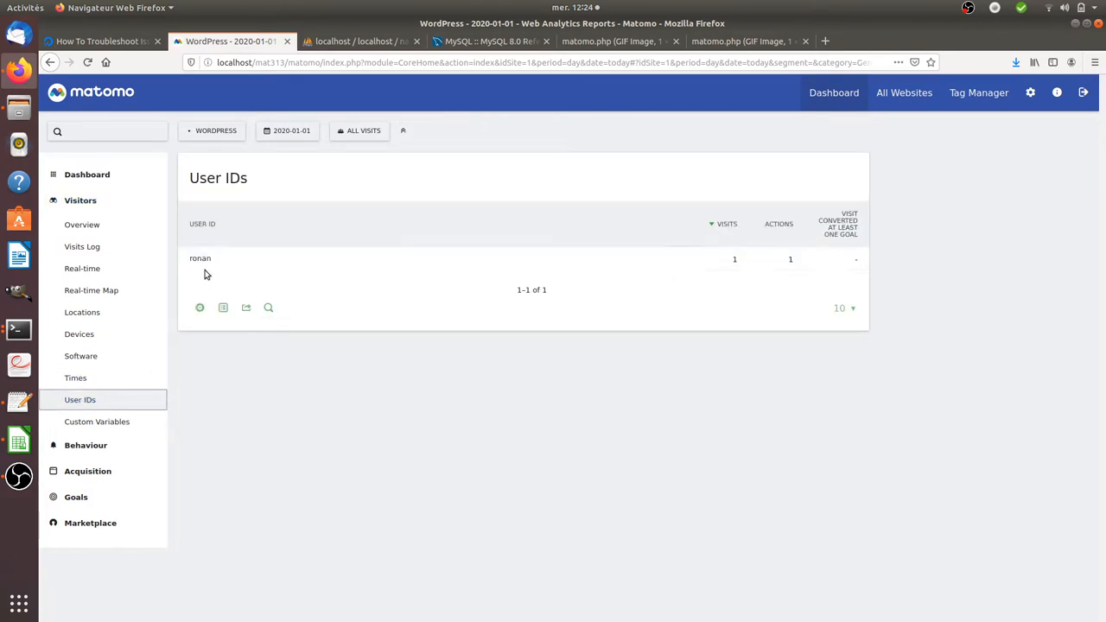
{"action": "mouse_move", "coordinate": [204, 259]}
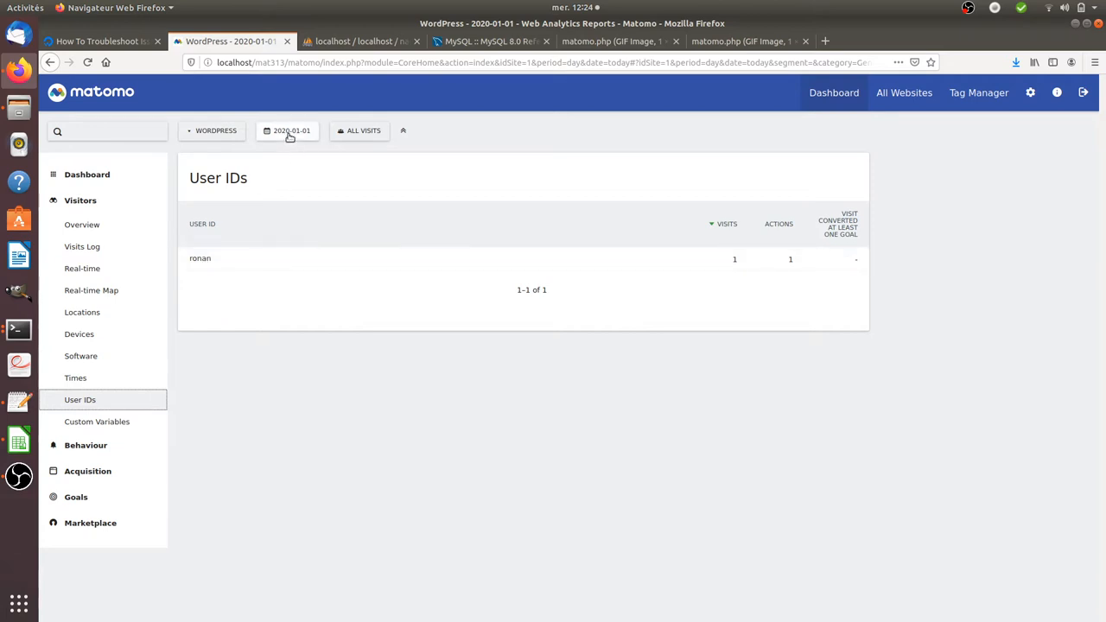
- Step the User IDs report to an earlier day, then 25 and 22 December 2019
{"action": "left_click", "coordinate": [291, 131]}
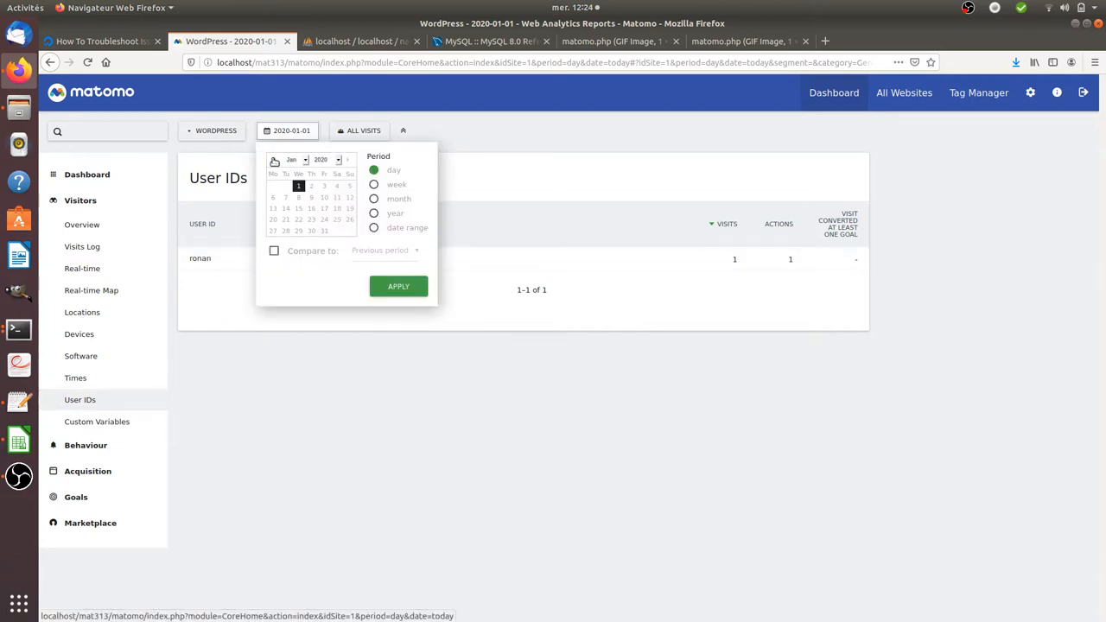
{"action": "left_click", "coordinate": [275, 159]}
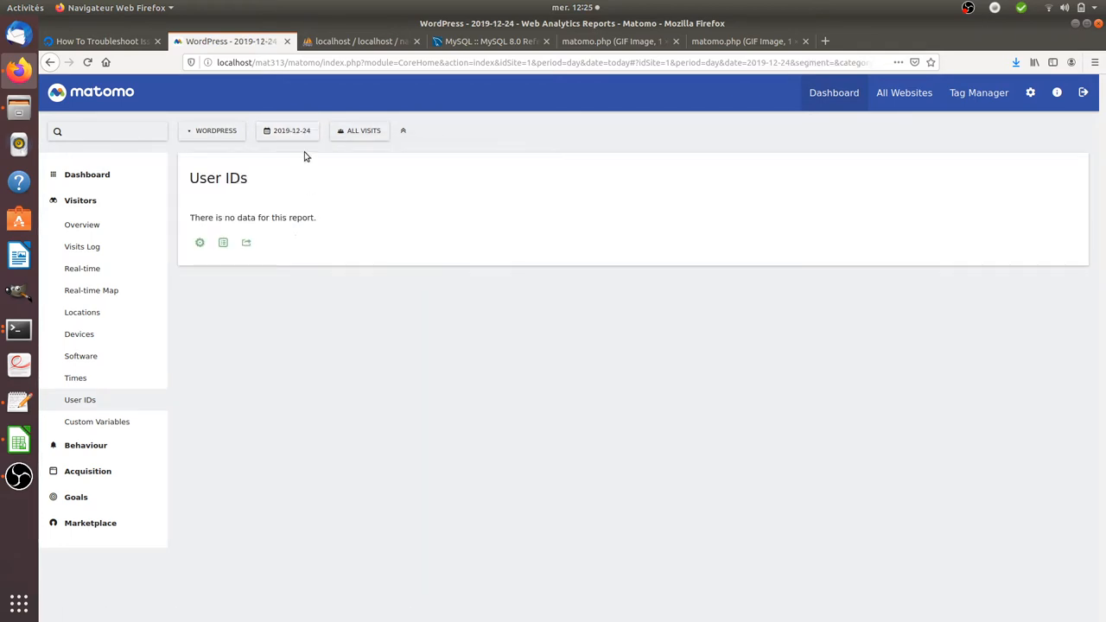
{"action": "left_click", "coordinate": [287, 132]}
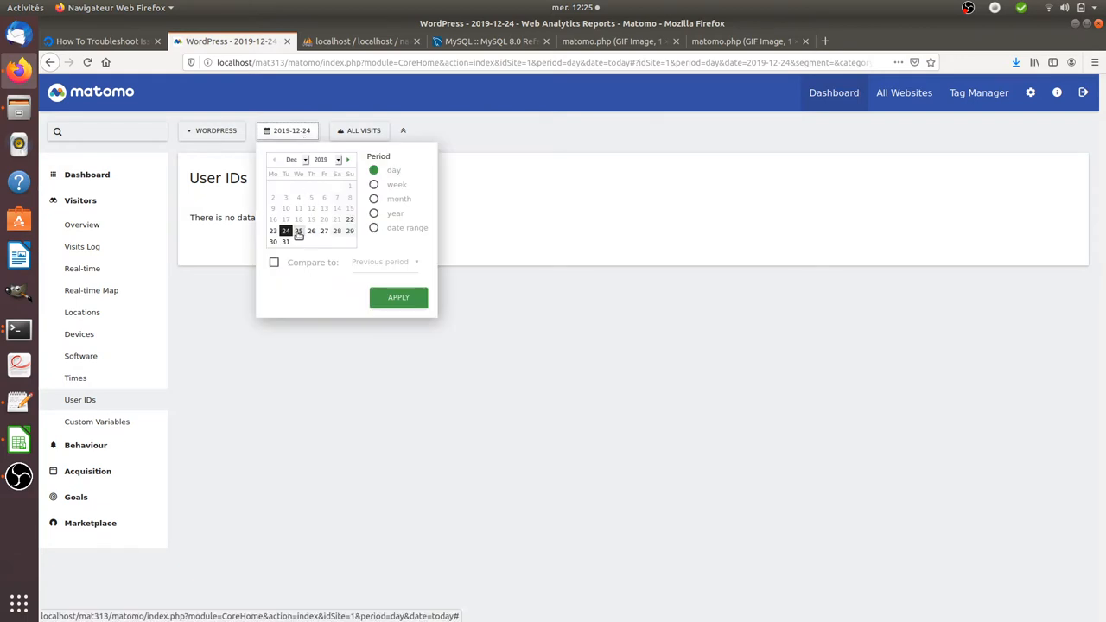
{"action": "left_click", "coordinate": [298, 230]}
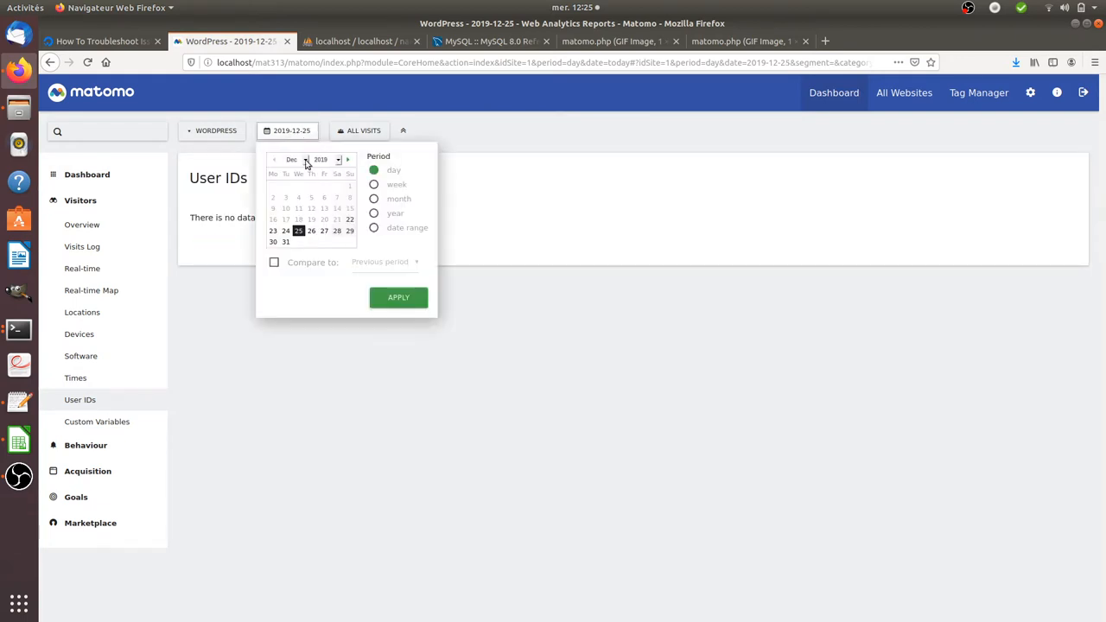
{"action": "left_click", "coordinate": [349, 220]}
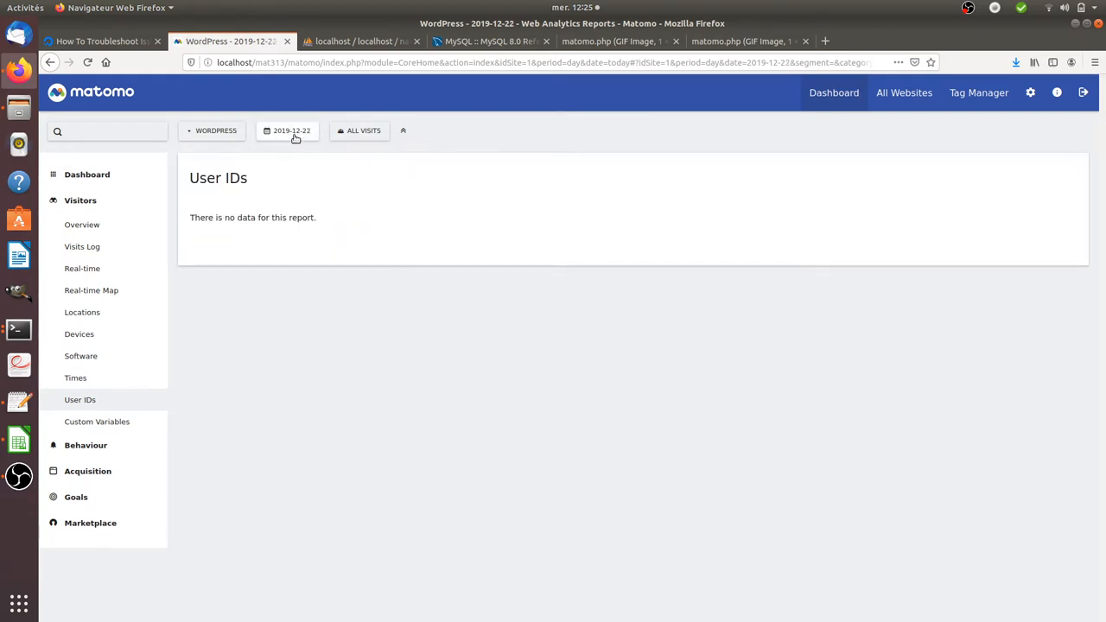
- Switch the report to 28 then 30 December 2019, still showing no data
{"action": "left_click", "coordinate": [291, 132]}
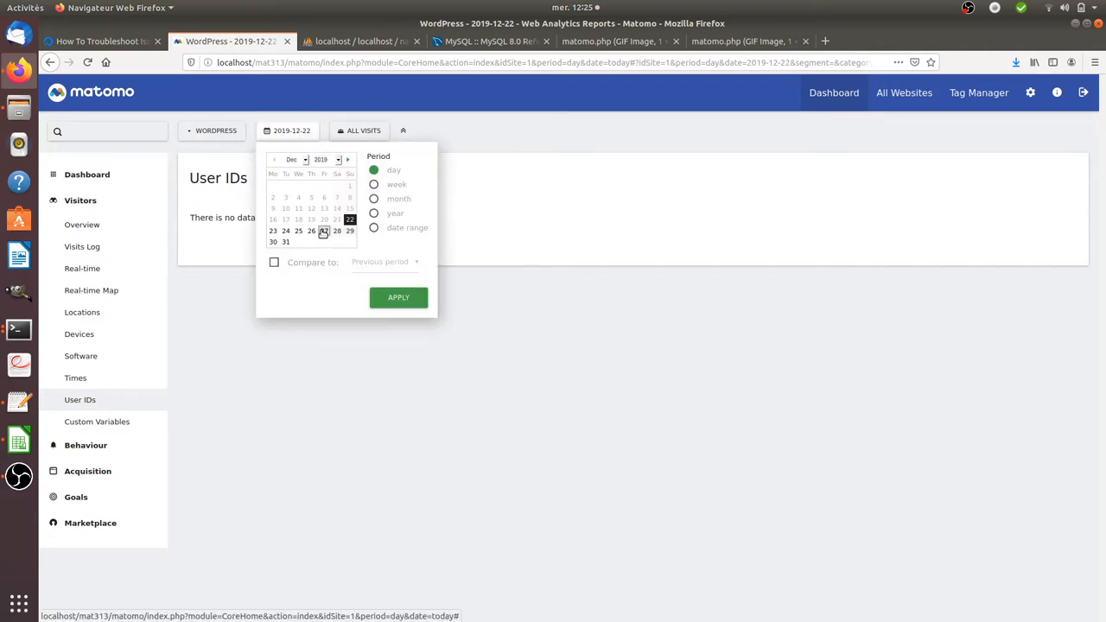
{"action": "left_click", "coordinate": [325, 232]}
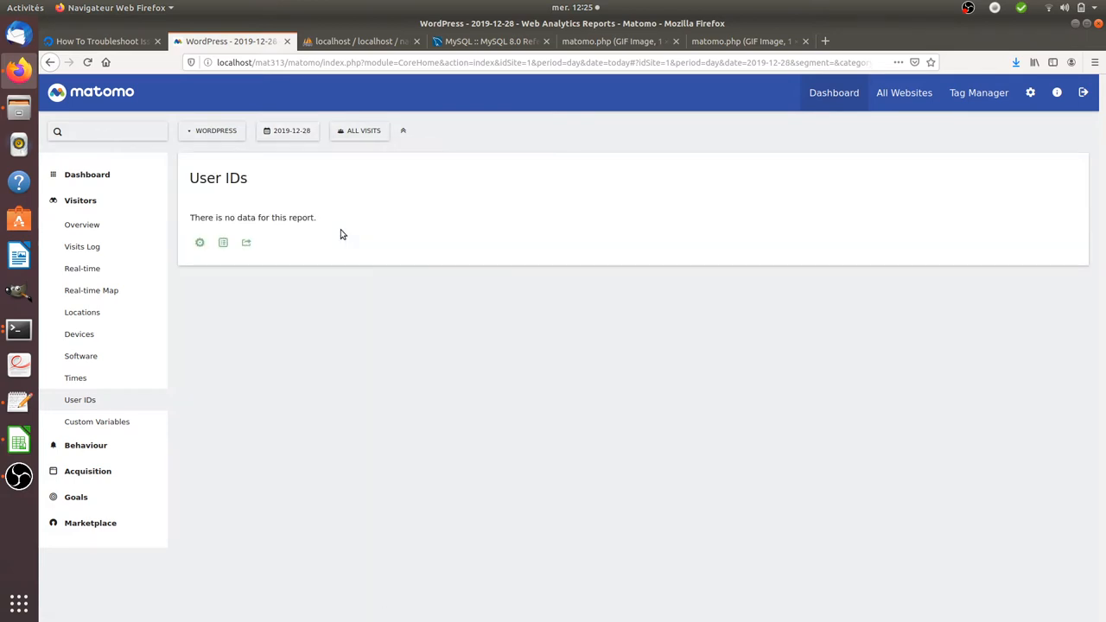
{"action": "left_click", "coordinate": [287, 131]}
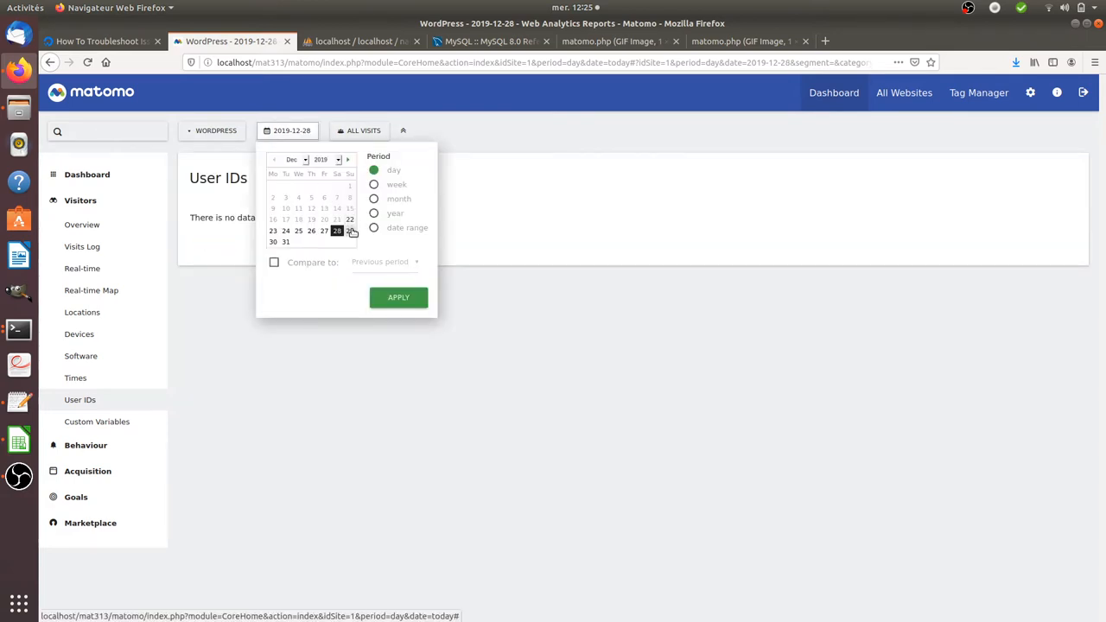
{"action": "left_click", "coordinate": [349, 232]}
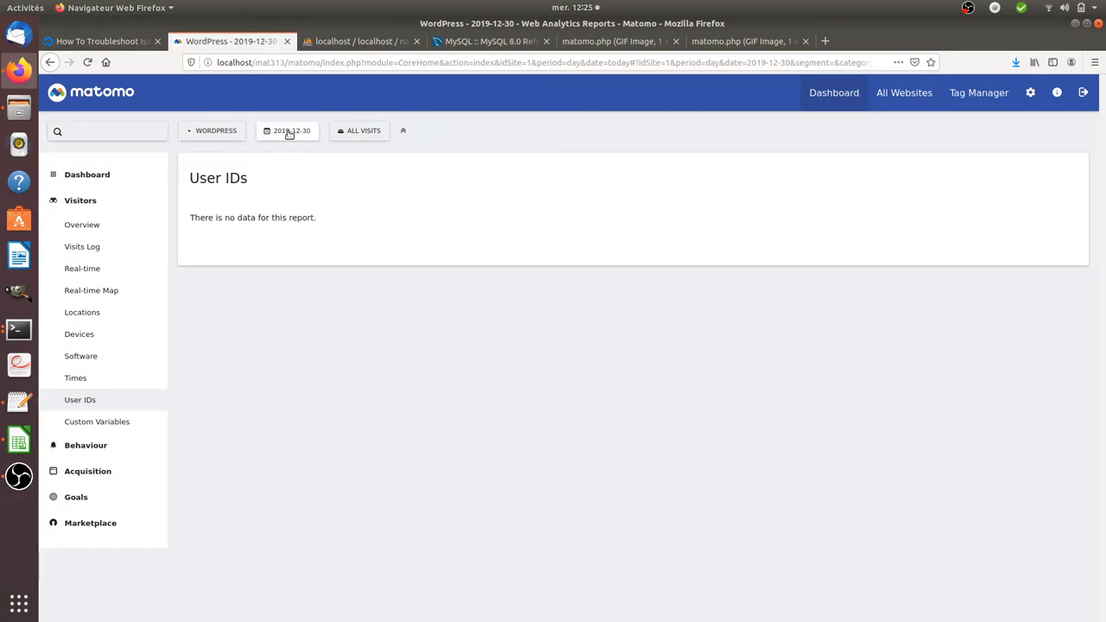
{"action": "left_click", "coordinate": [287, 132]}
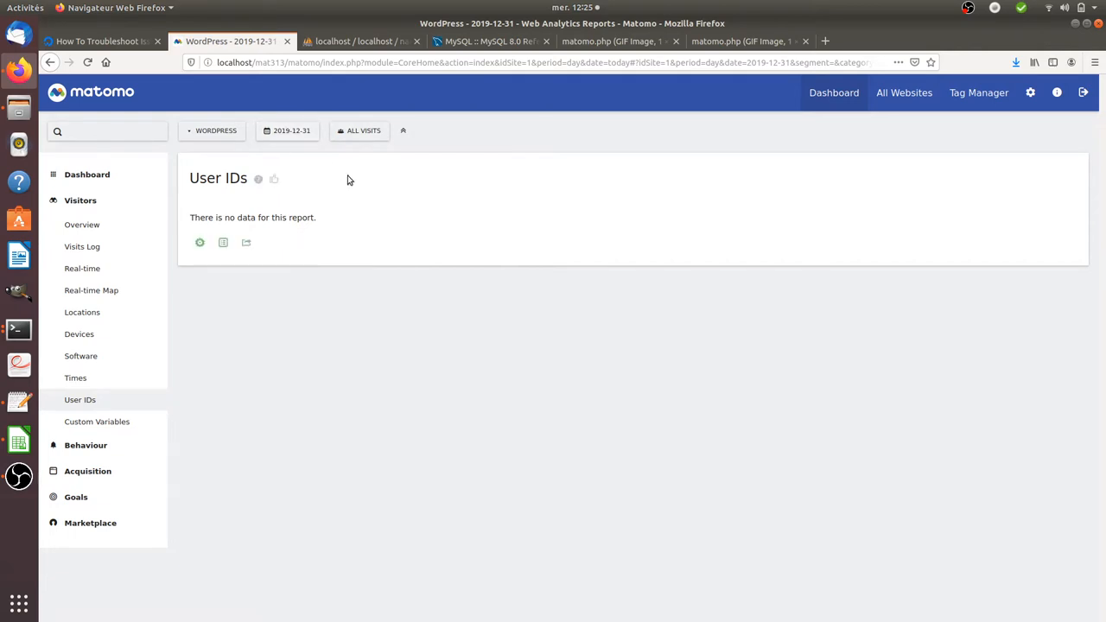
{"action": "mouse_move", "coordinate": [981, 141]}
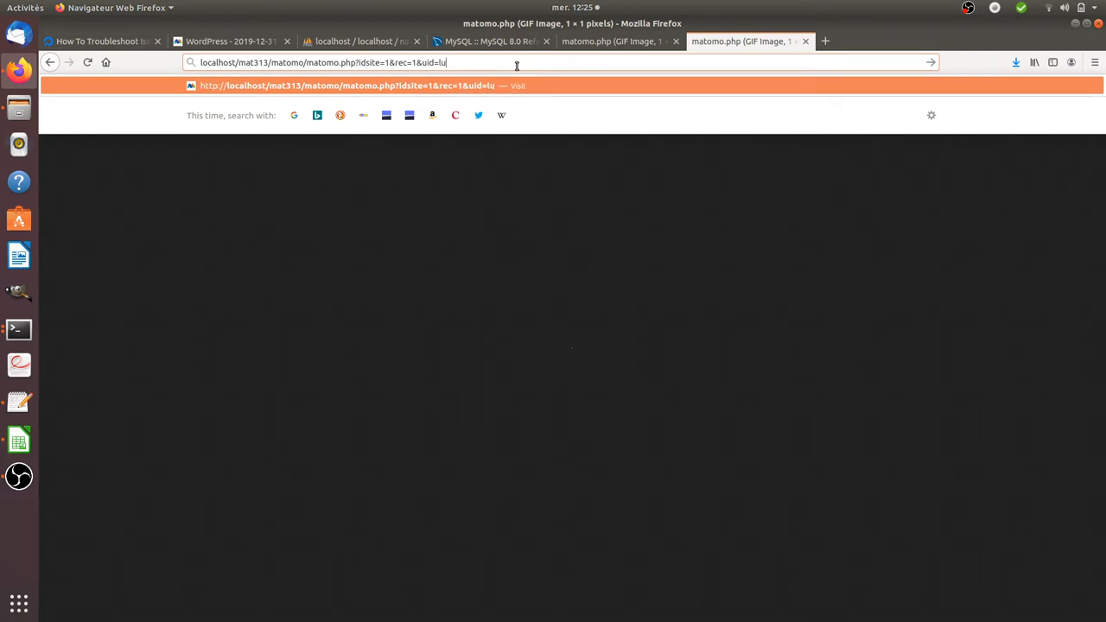
- Send a uid tracking request, then set the User IDs report to 2020-01-01 showing luke and ronan
{"action": "left_click", "coordinate": [232, 42]}
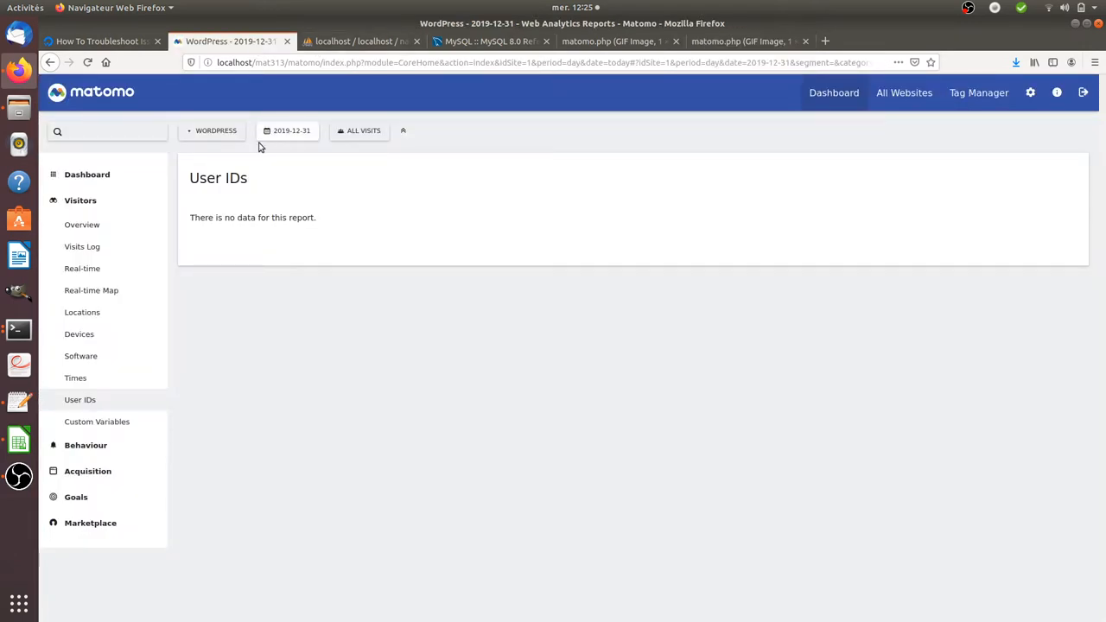
{"action": "left_click", "coordinate": [287, 132]}
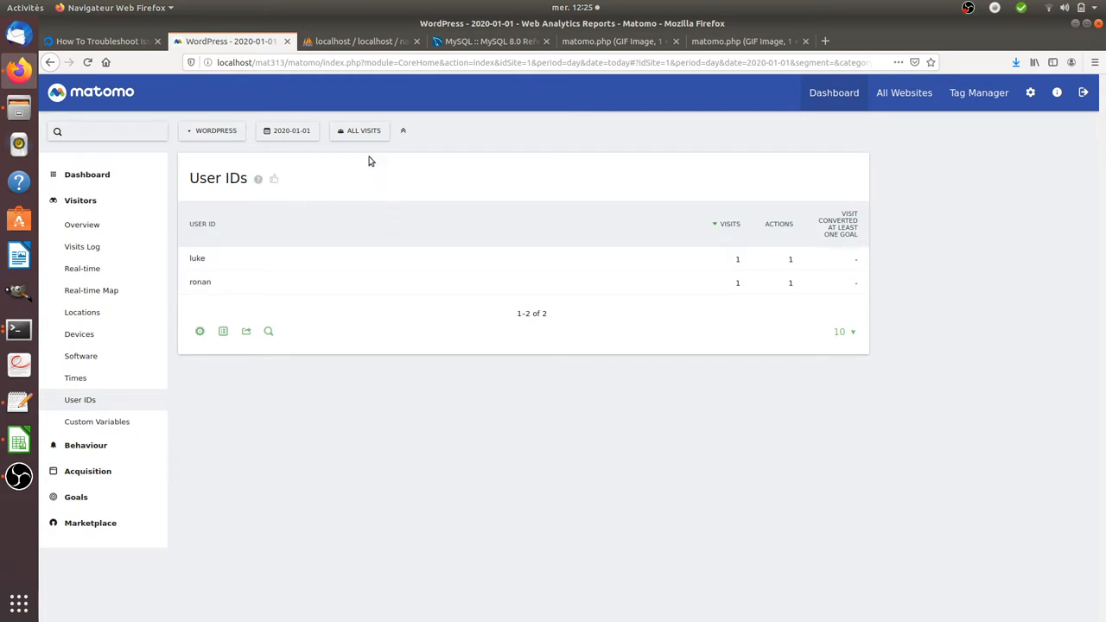
{"action": "mouse_move", "coordinate": [302, 240]}
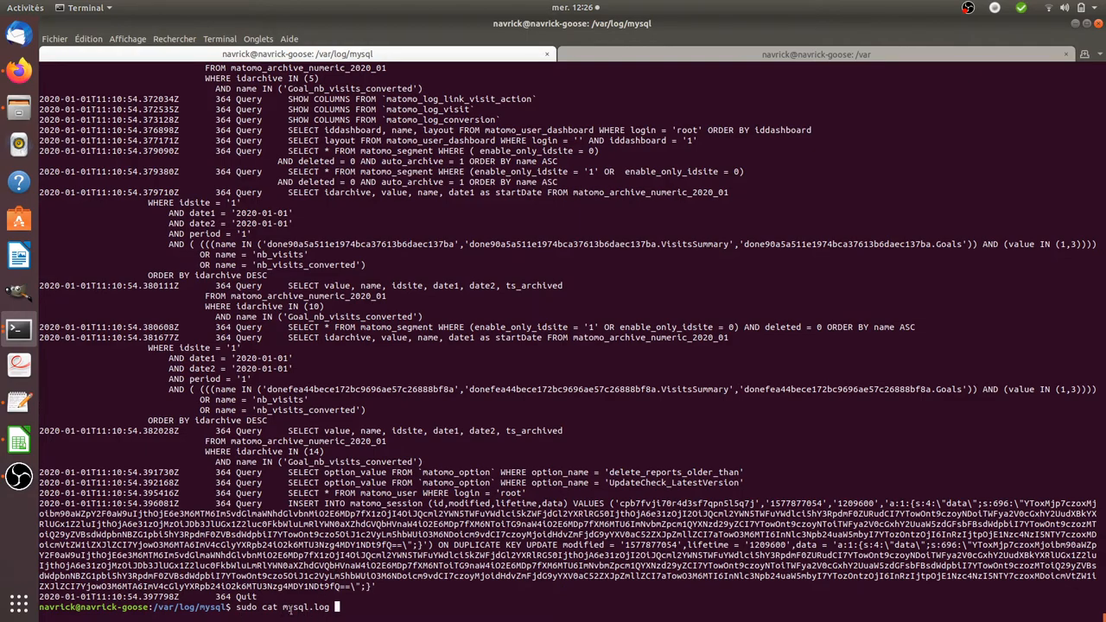
- Print mysql.log and scroll through Matomo's 2020-01-01 visit and archiving queries
{"action": "key", "text": "Return"}
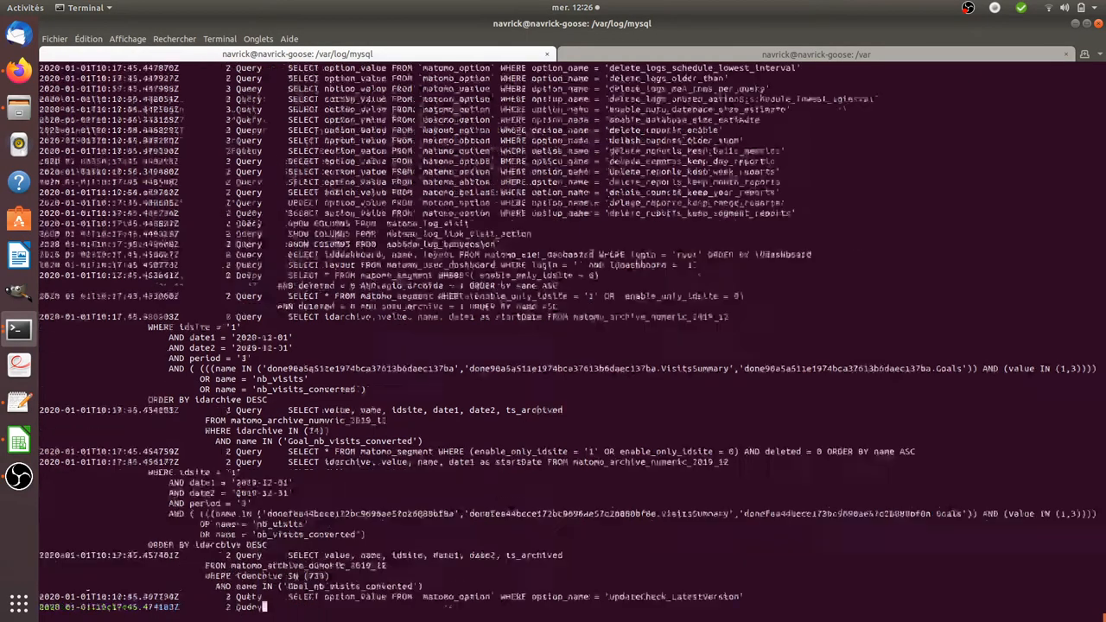
{"action": "scroll", "scroll_direction": "down", "scroll_amount": 3}
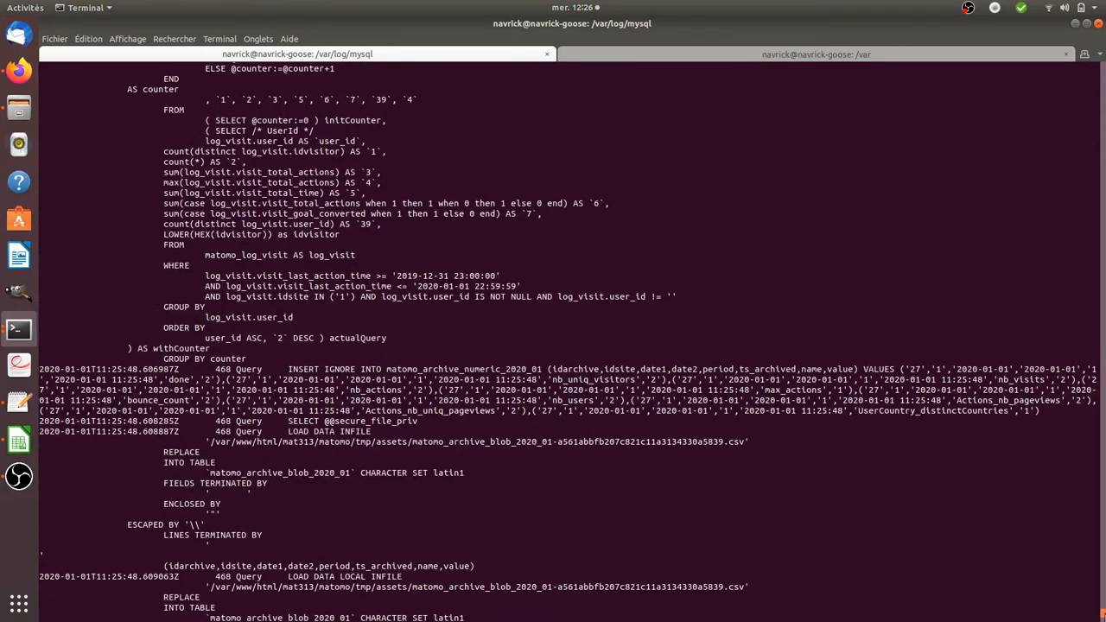
{"action": "scroll", "scroll_direction": "down", "scroll_amount": 3}
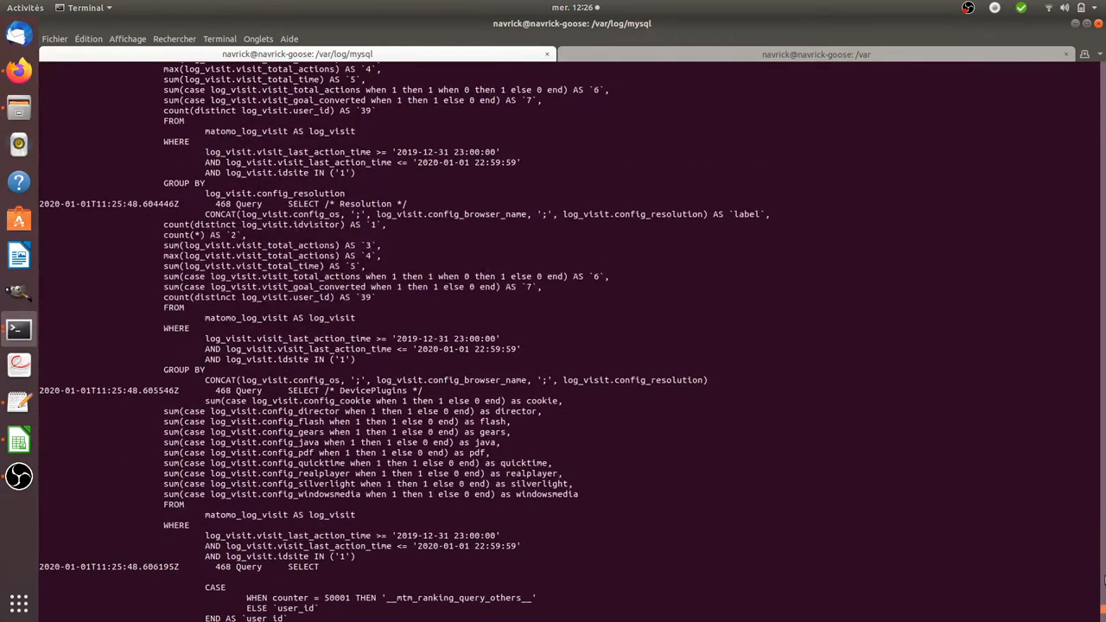
{"action": "scroll", "scroll_direction": "down", "scroll_amount": 3}
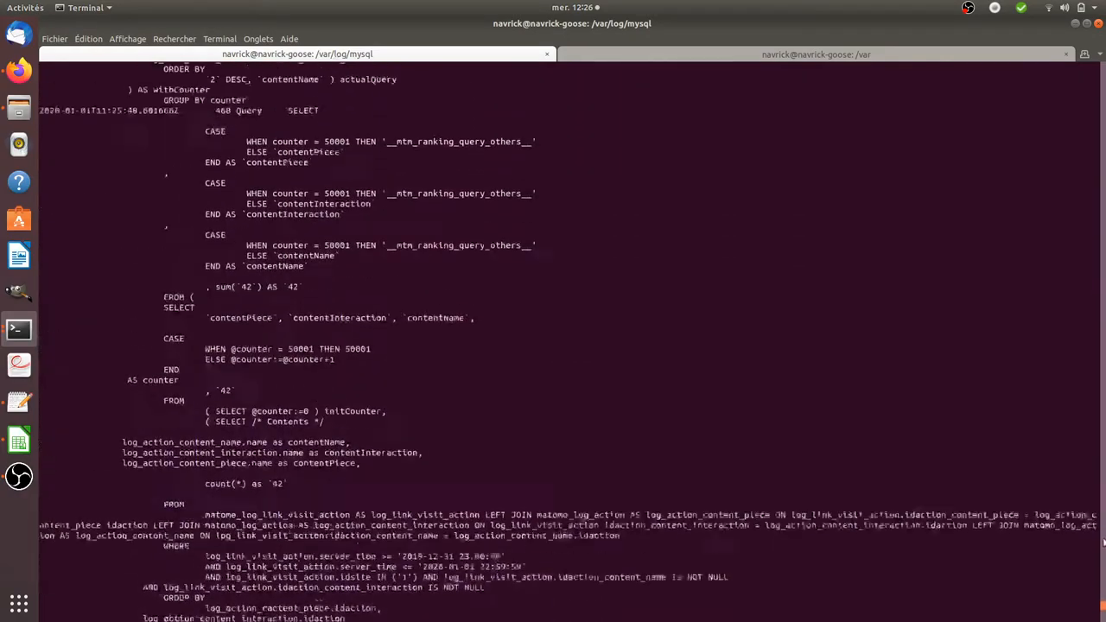
{"action": "scroll", "scroll_direction": "down", "scroll_amount": 3}
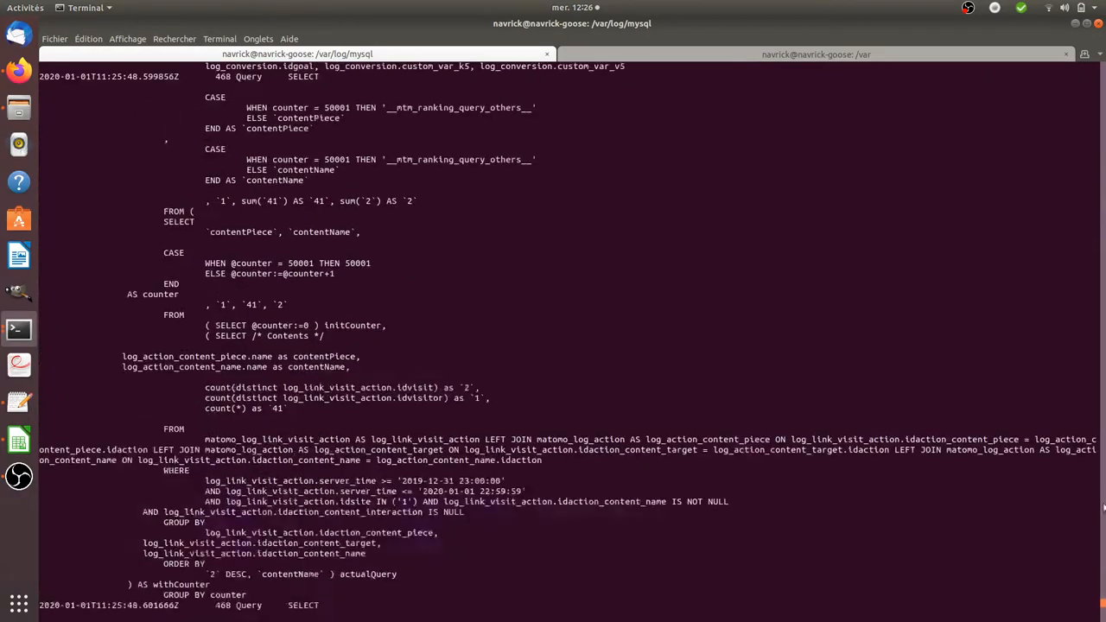
{"action": "scroll", "scroll_direction": "down", "scroll_amount": 3}
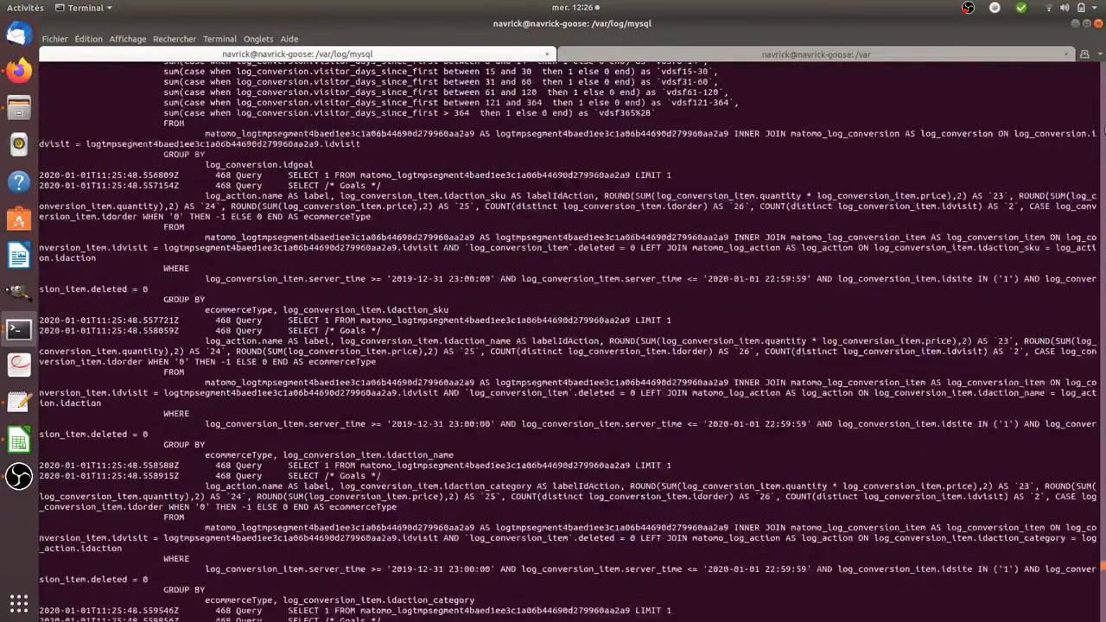
{"action": "scroll", "scroll_direction": "down", "scroll_amount": 3}
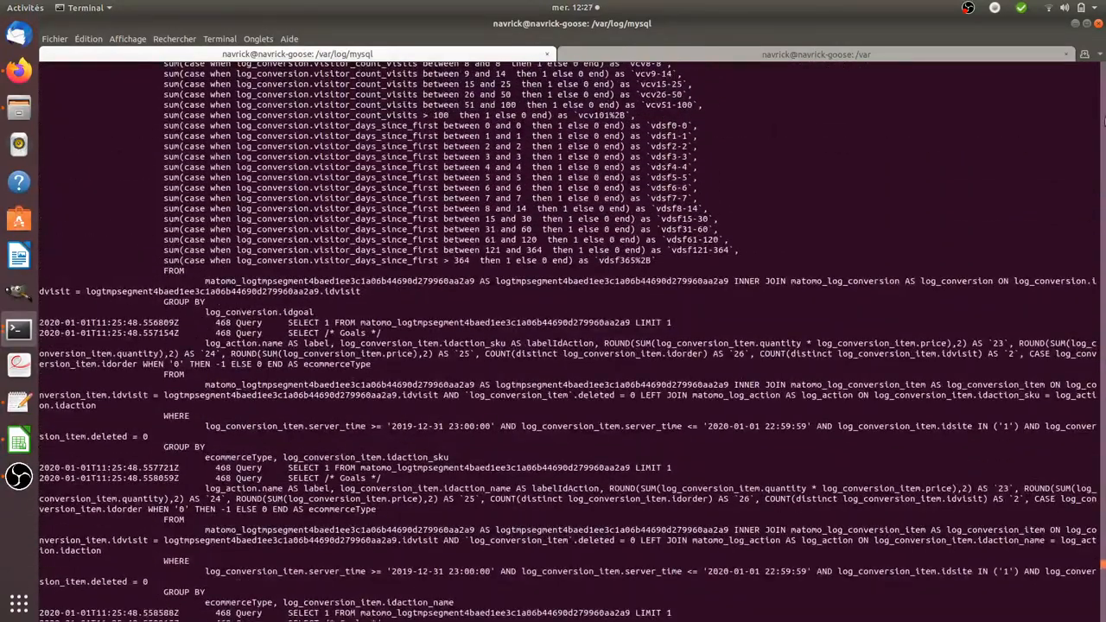
{"action": "scroll", "scroll_direction": "down", "scroll_amount": 3}
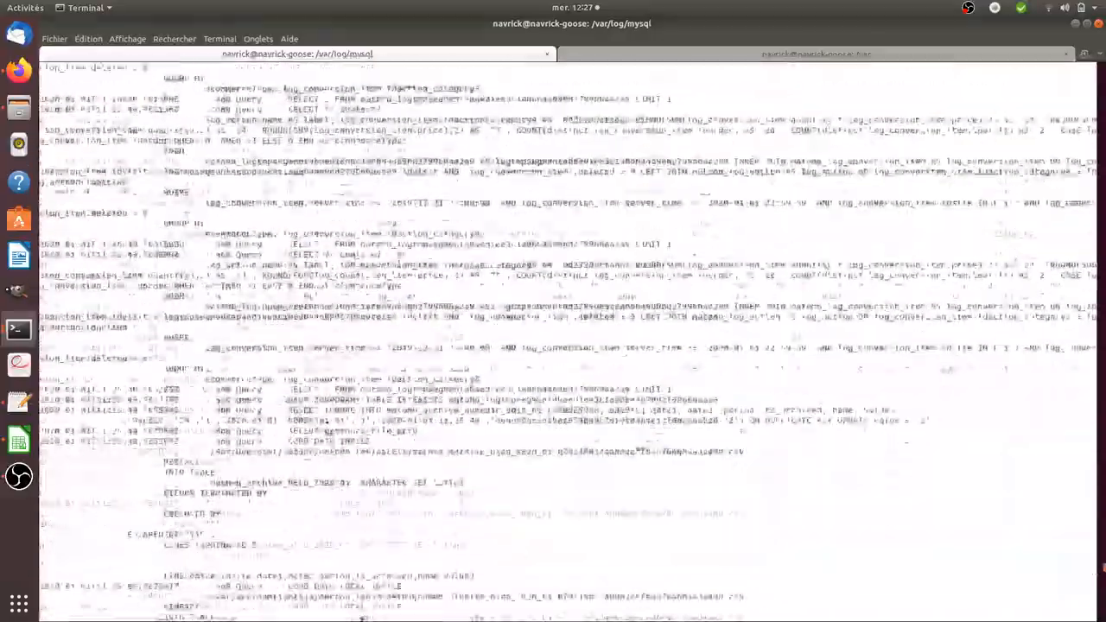
{"action": "scroll", "scroll_direction": "down", "scroll_amount": 3}
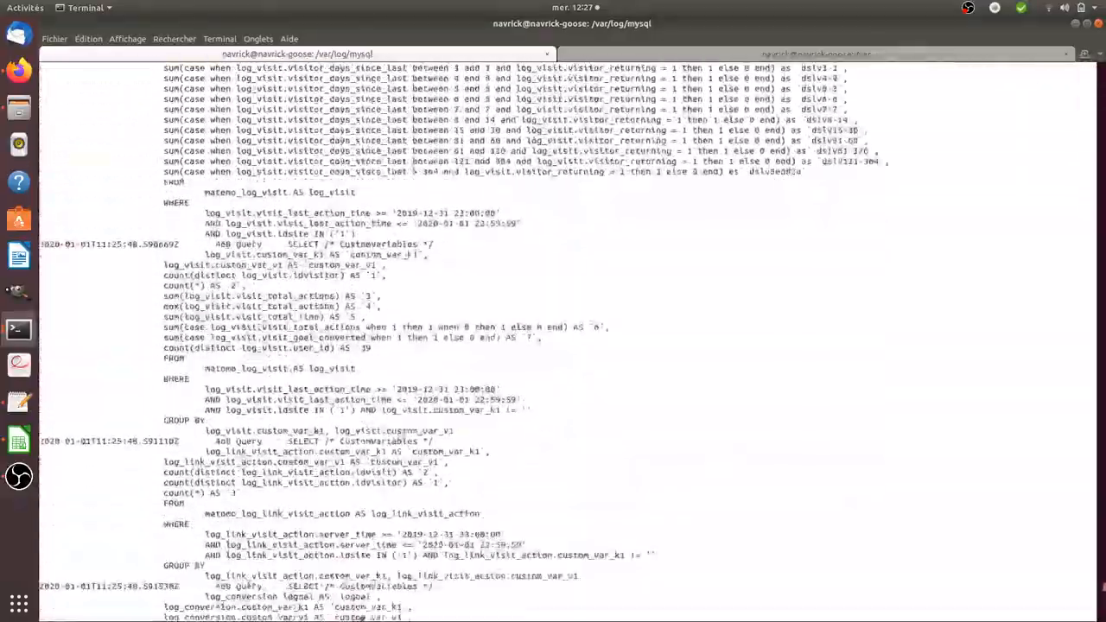
{"action": "scroll", "scroll_direction": "down", "scroll_amount": 3}
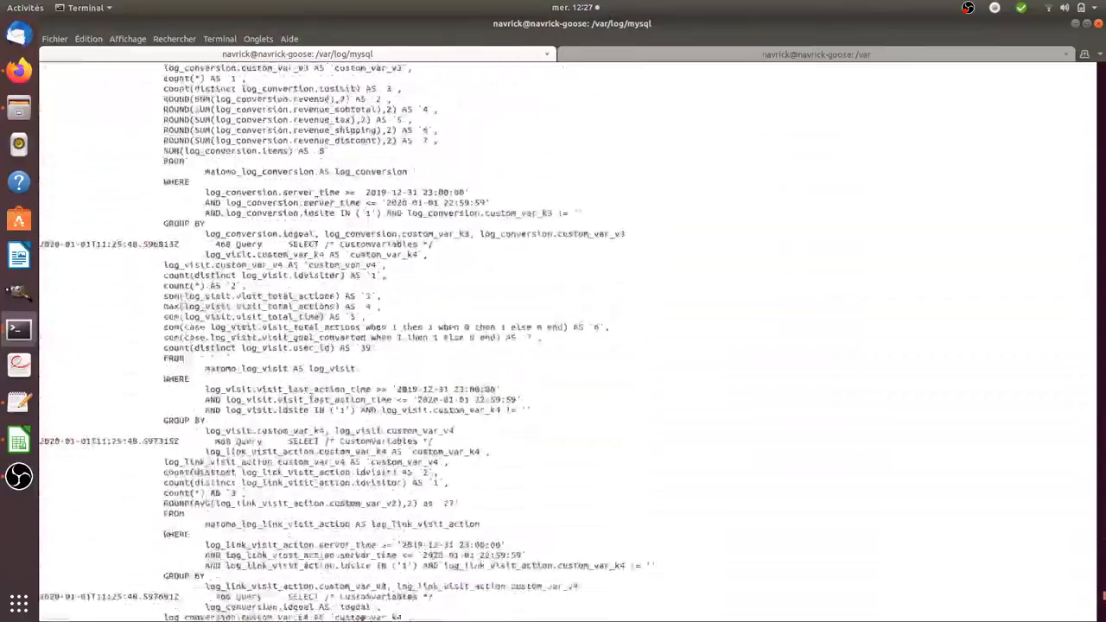
{"action": "scroll", "scroll_direction": "down", "scroll_amount": 3}
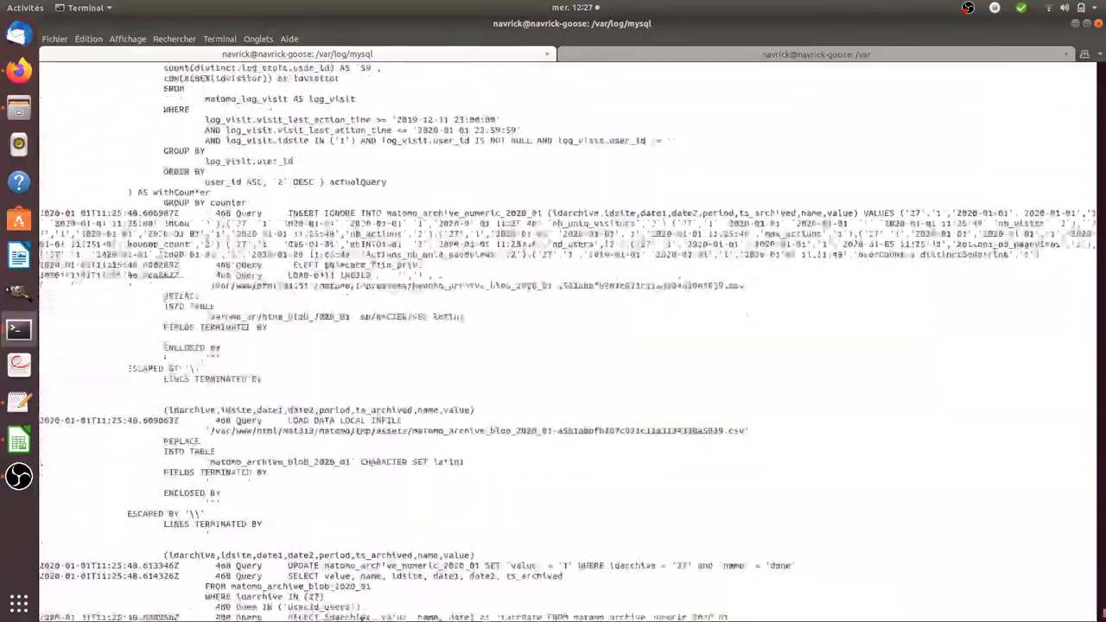
{"action": "scroll", "scroll_direction": "down", "scroll_amount": 3}
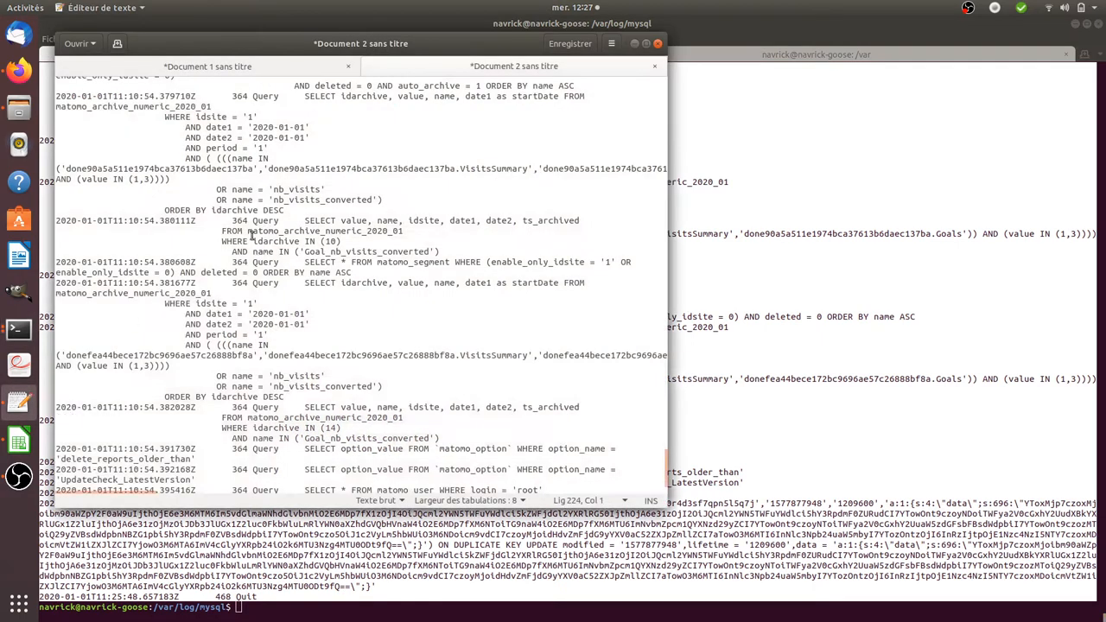
- Paste the log into a new gedit document and search it for user_id
{"action": "left_click", "coordinate": [118, 43]}
{"action": "type", "text": "user"}
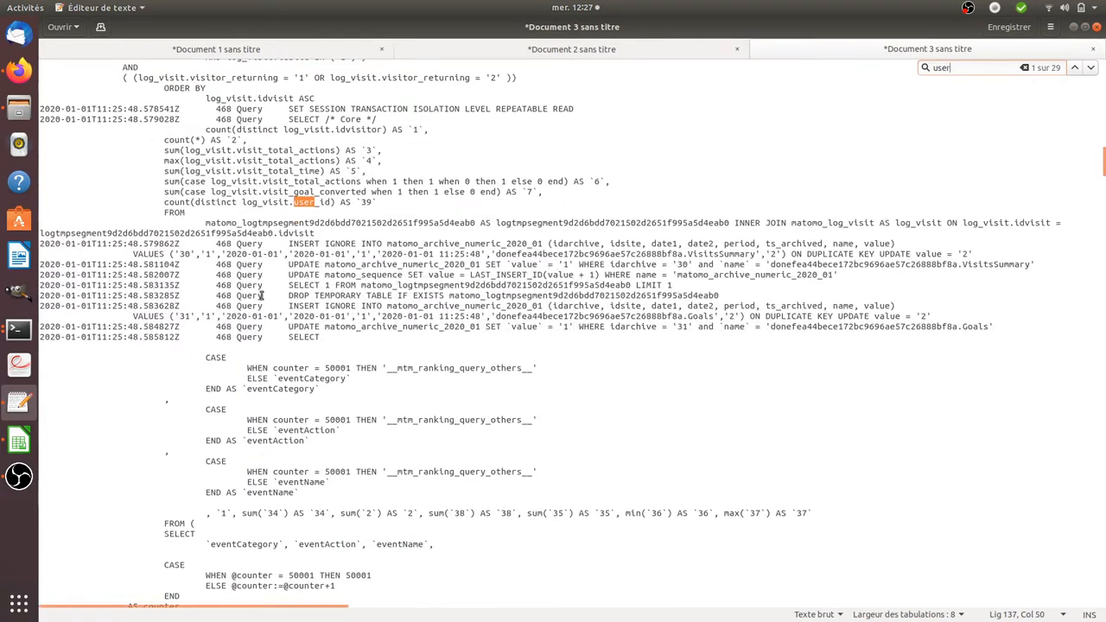
{"action": "mouse_move", "coordinate": [859, 124]}
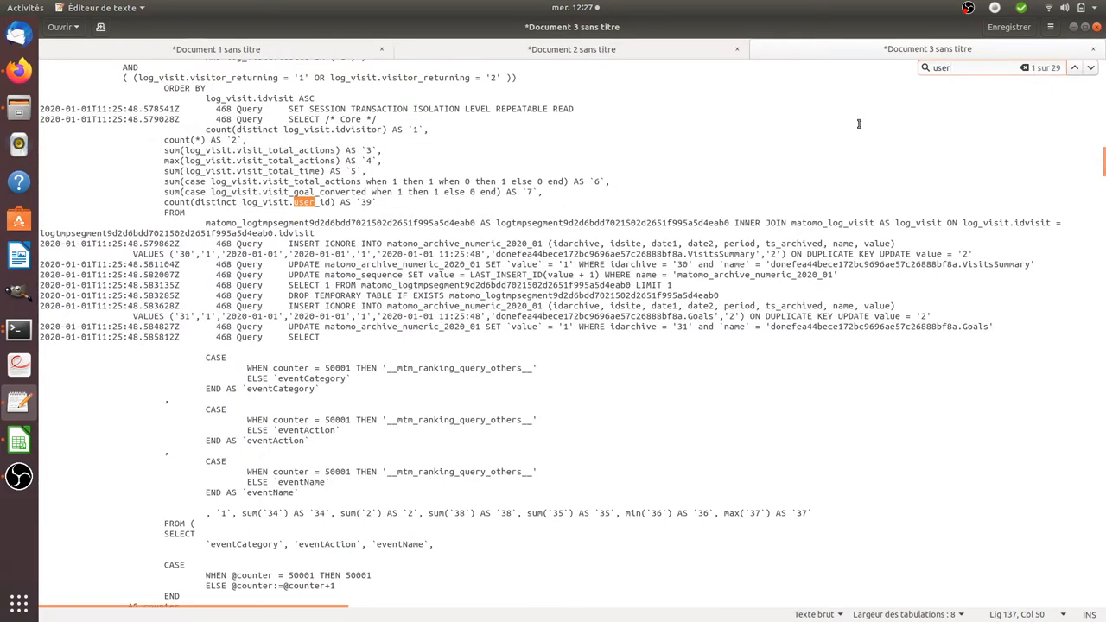
{"action": "mouse_move", "coordinate": [508, 216]}
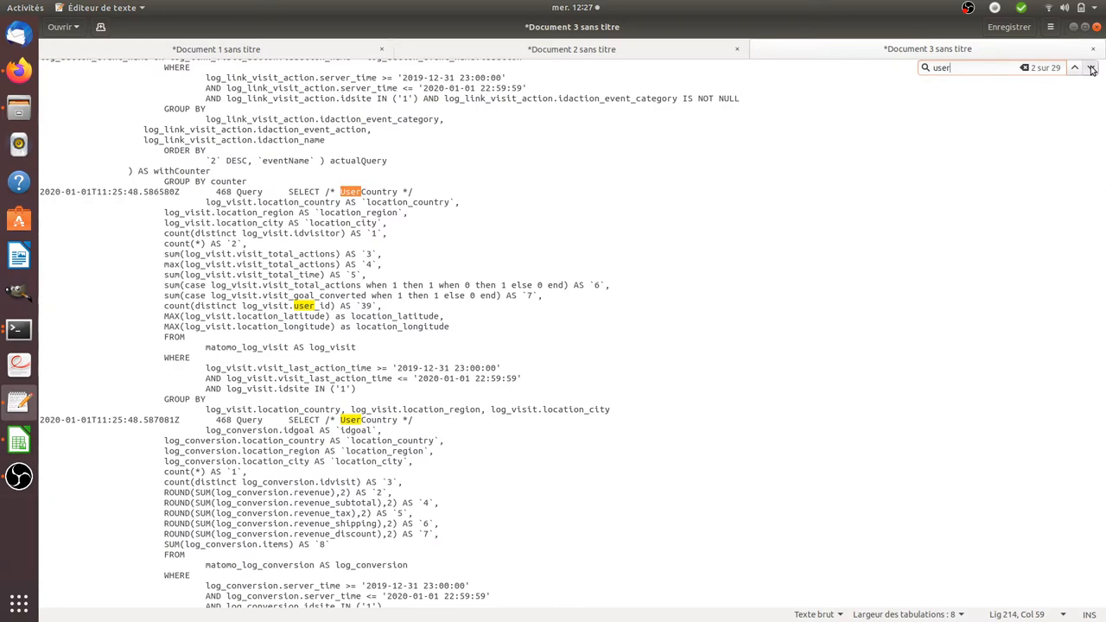
{"action": "left_click", "coordinate": [1091, 68]}
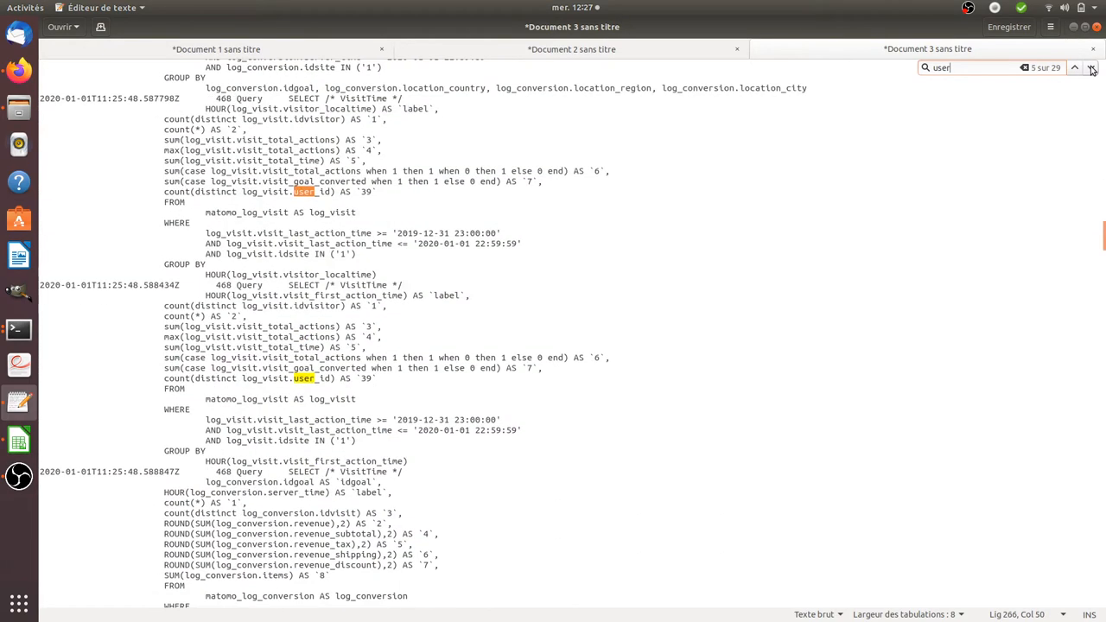
{"action": "left_click", "coordinate": [1091, 68]}
{"action": "type", "text": "_id"}
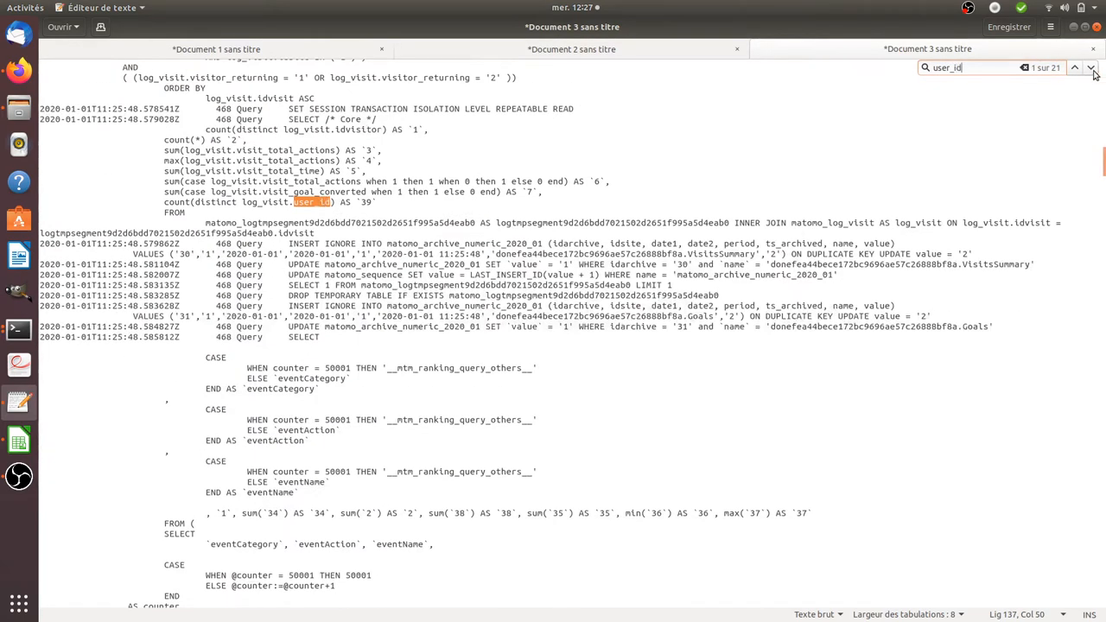
{"action": "left_click", "coordinate": [1075, 68]}
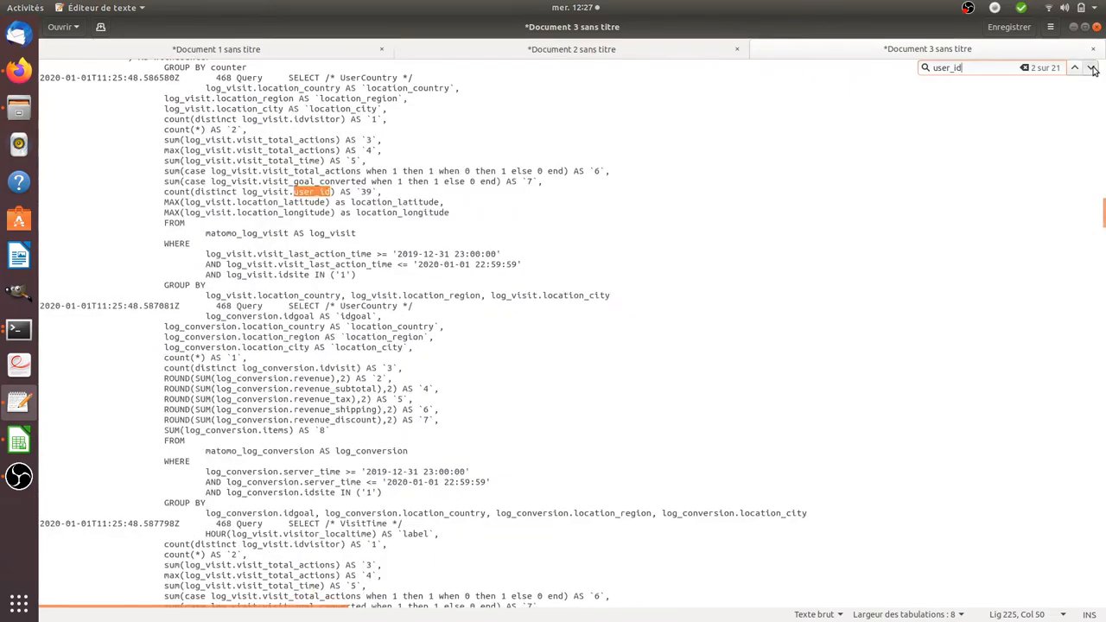
{"action": "left_click", "coordinate": [1092, 67]}
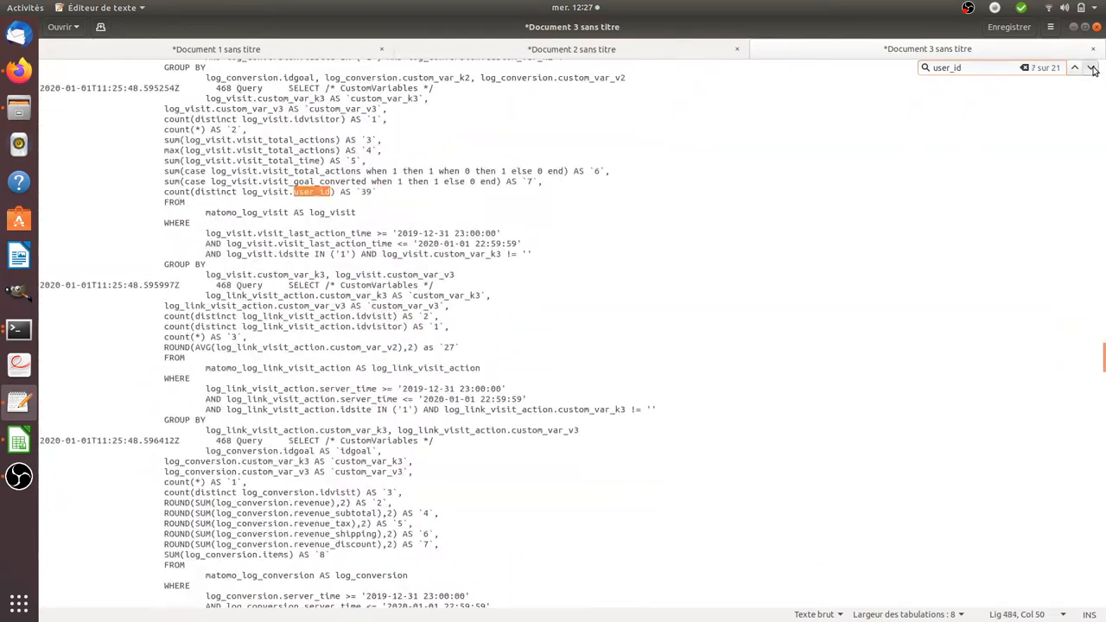
{"action": "left_click", "coordinate": [1092, 67]}
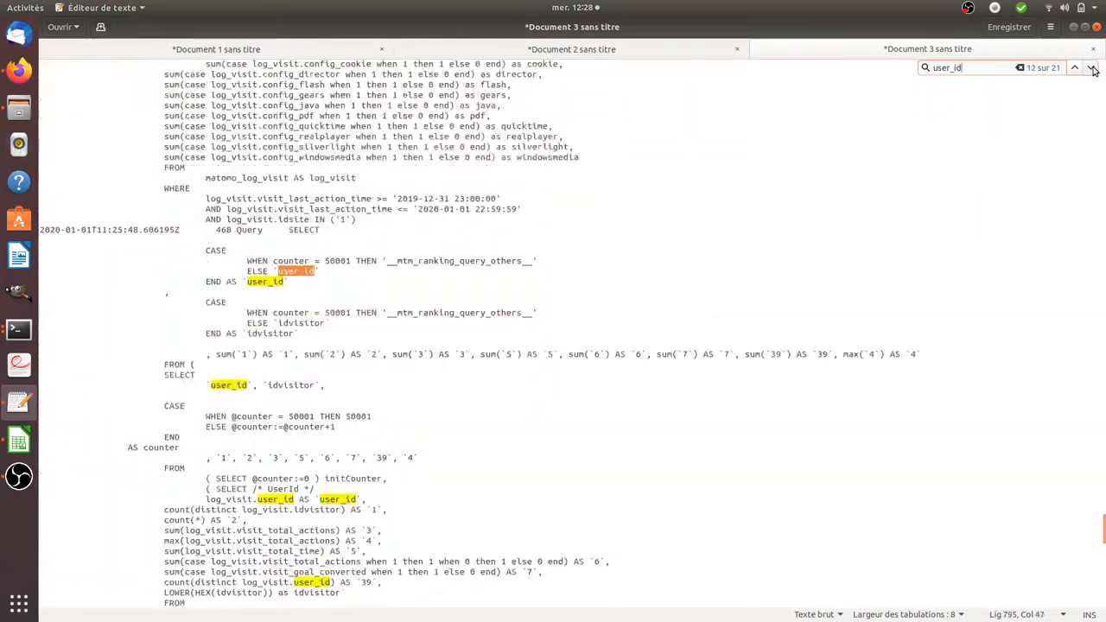
- Step through the remaining user_id matches among the 21 found in the log
{"action": "scroll", "scroll_direction": "down", "scroll_amount": 3}
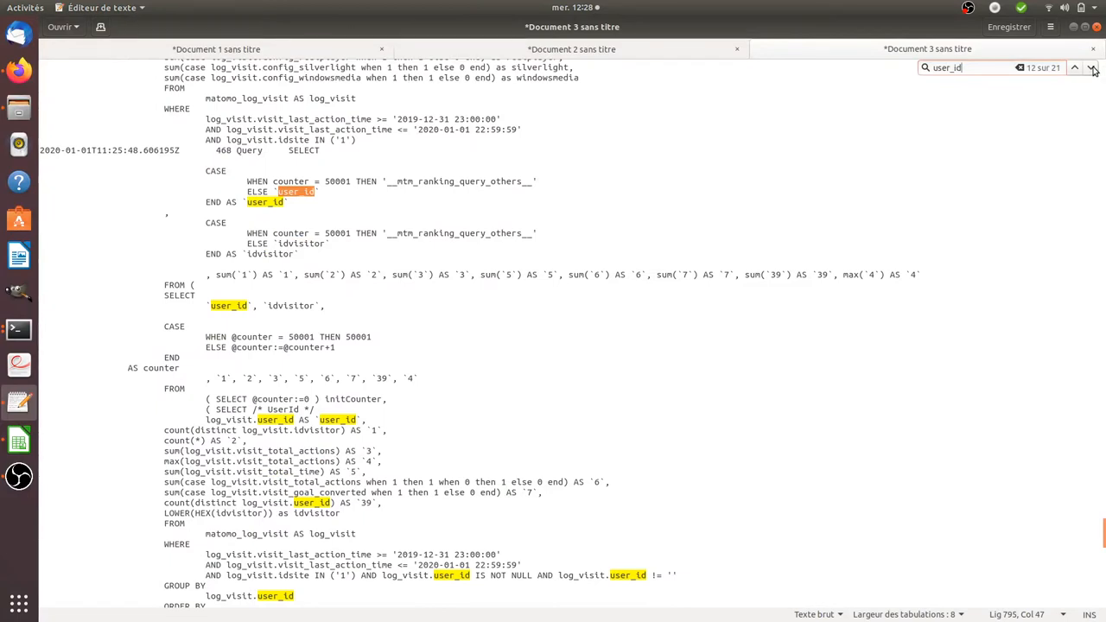
{"action": "left_click", "coordinate": [1092, 68]}
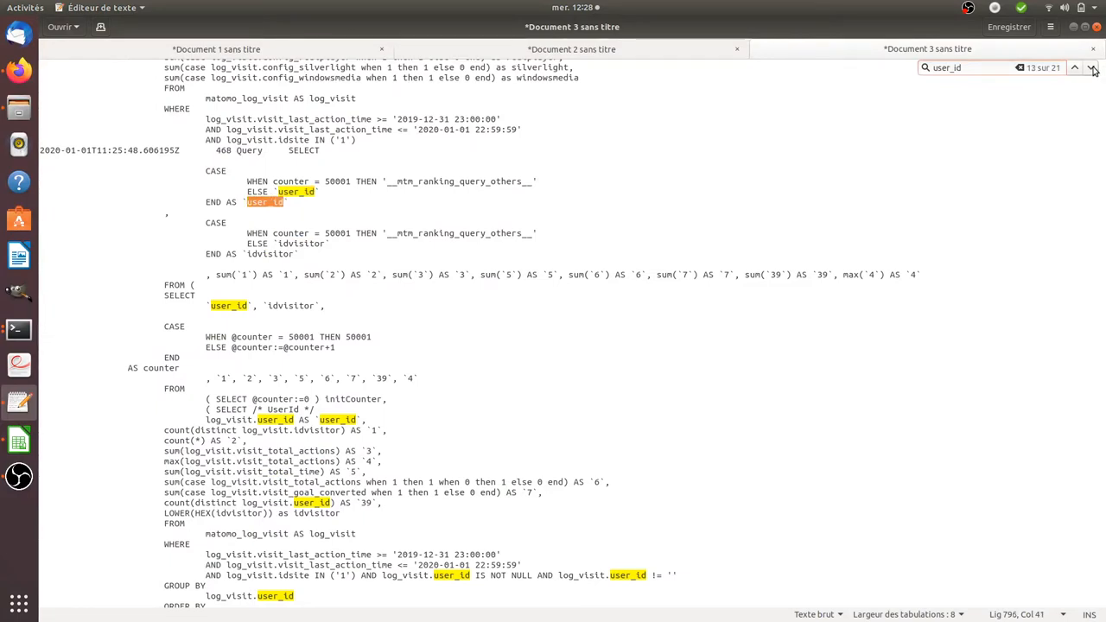
{"action": "left_click", "coordinate": [1075, 67]}
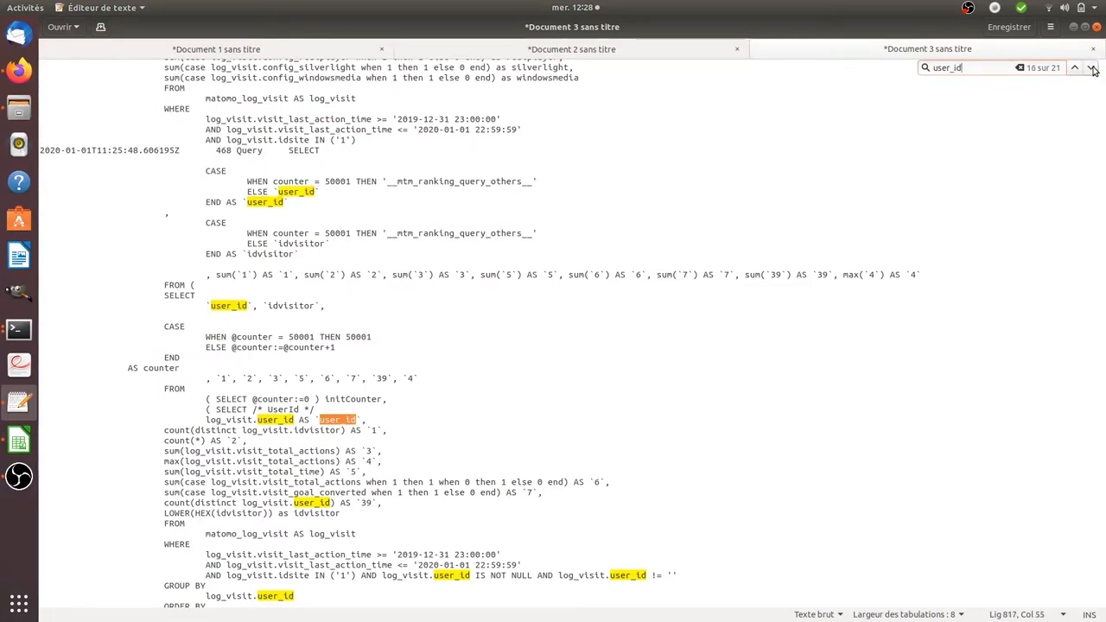
{"action": "left_click", "coordinate": [1092, 68]}
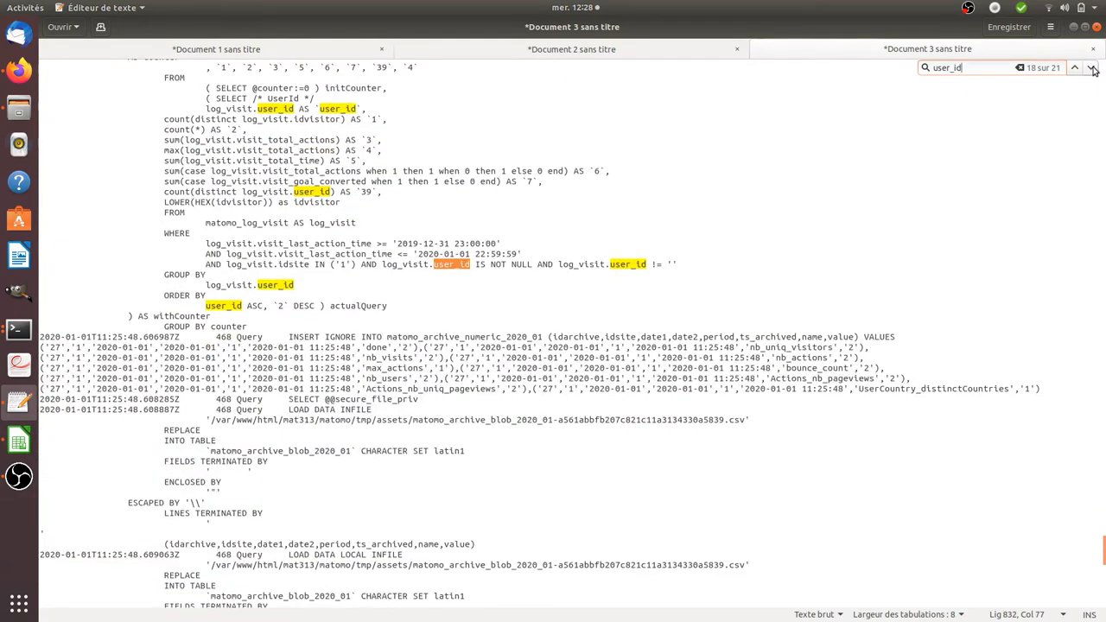
{"action": "left_click", "coordinate": [1093, 67]}
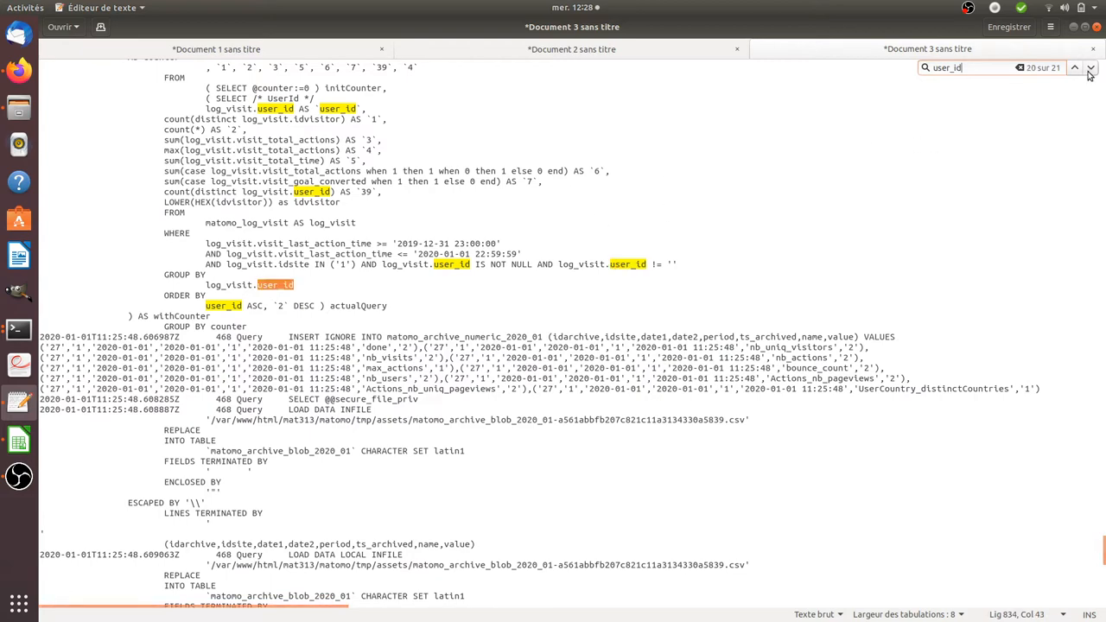
{"action": "left_click", "coordinate": [1090, 67]}
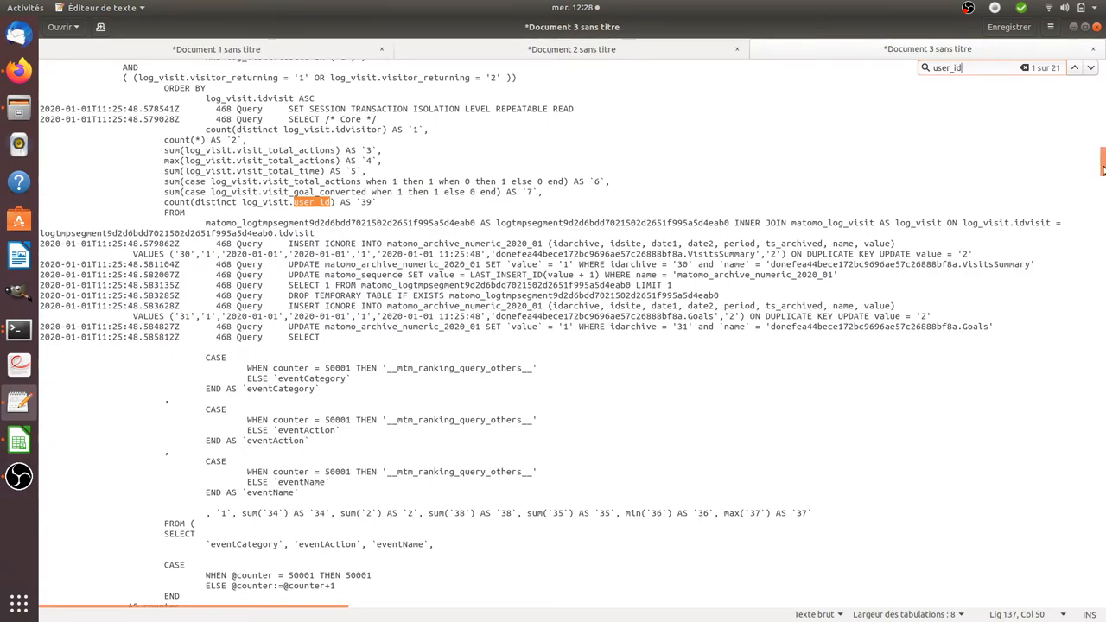
{"action": "scroll", "scroll_direction": "down", "scroll_amount": 3}
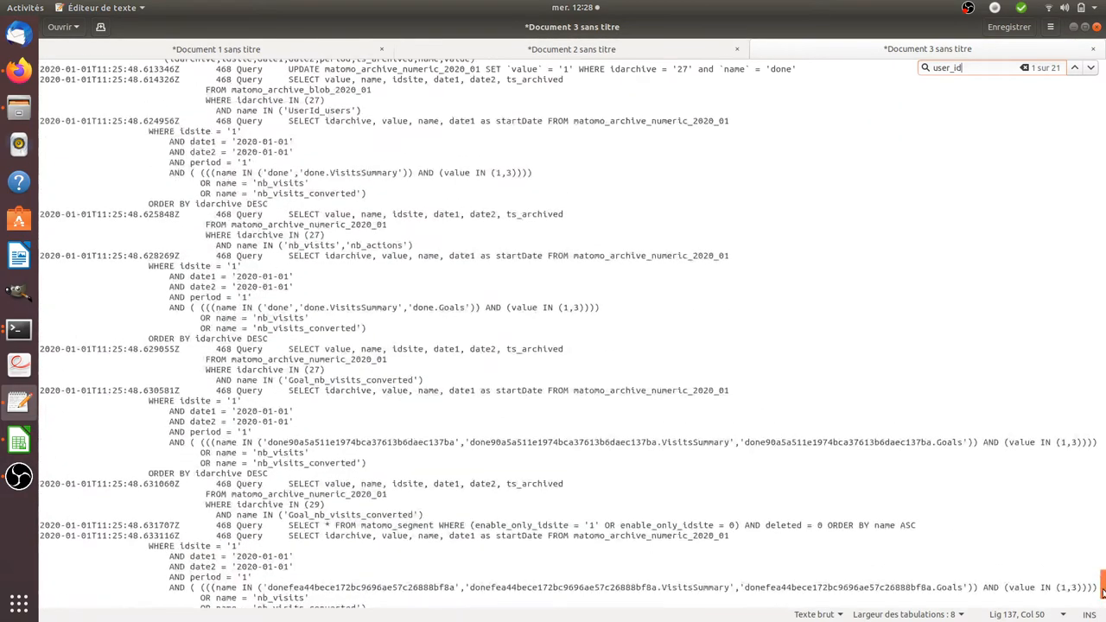
{"action": "scroll", "scroll_direction": "down", "scroll_amount": 3}
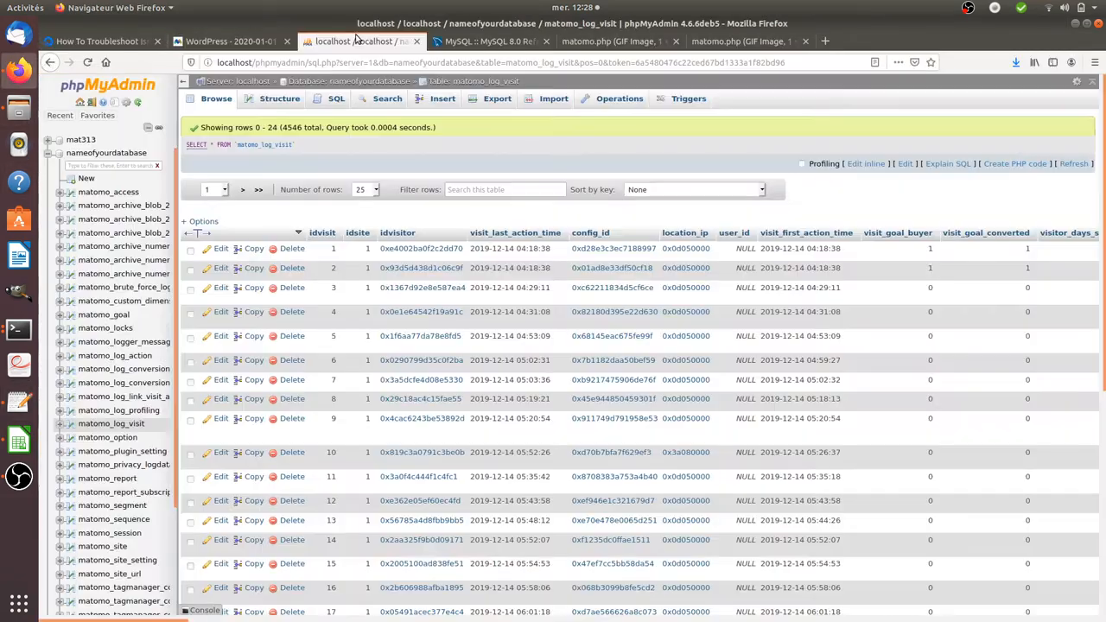
- Paste the matomo_archive_numeric_2020_01 SELECT query into phpMyAdmin's SQL editor for matomo_log_visit
{"action": "left_click", "coordinate": [335, 96]}
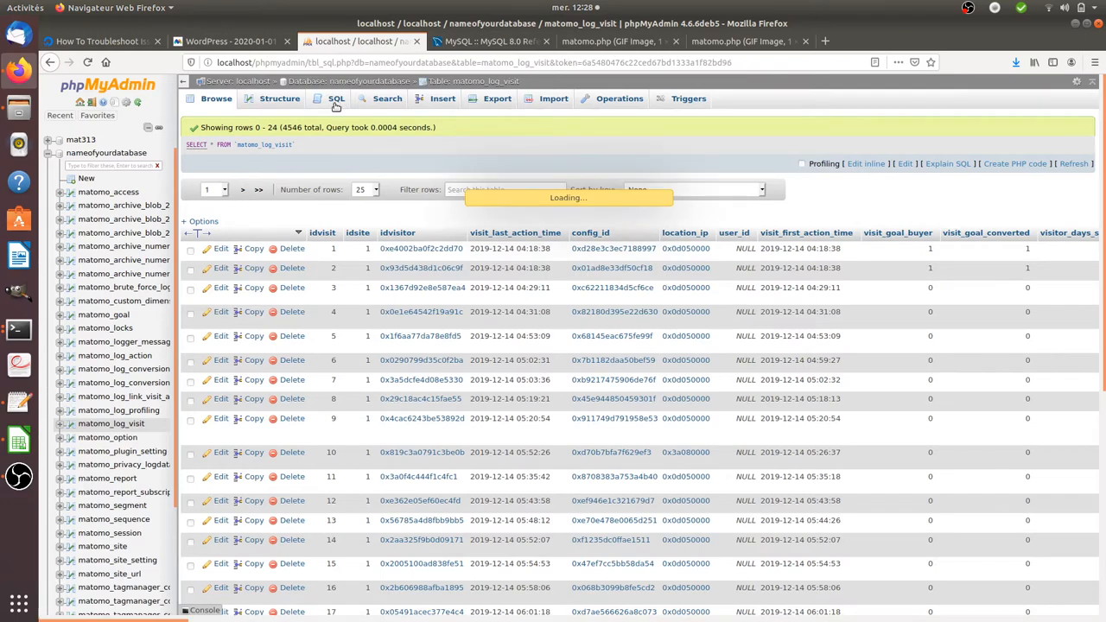
{"action": "left_click", "coordinate": [335, 97]}
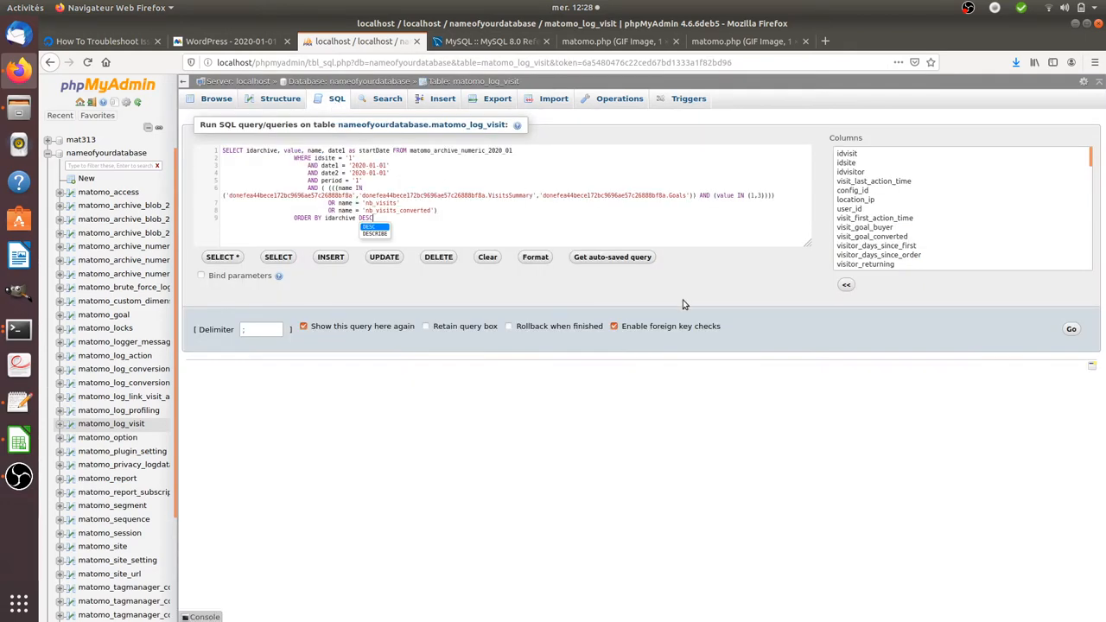
{"action": "left_click", "coordinate": [1071, 329]}
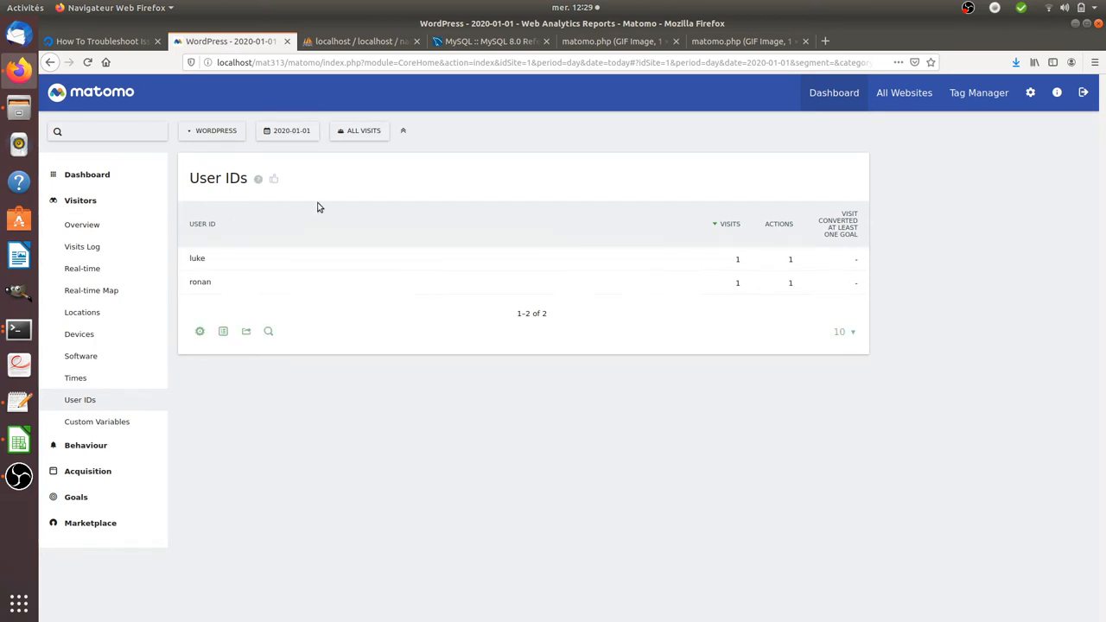
{"action": "mouse_move", "coordinate": [335, 195]}
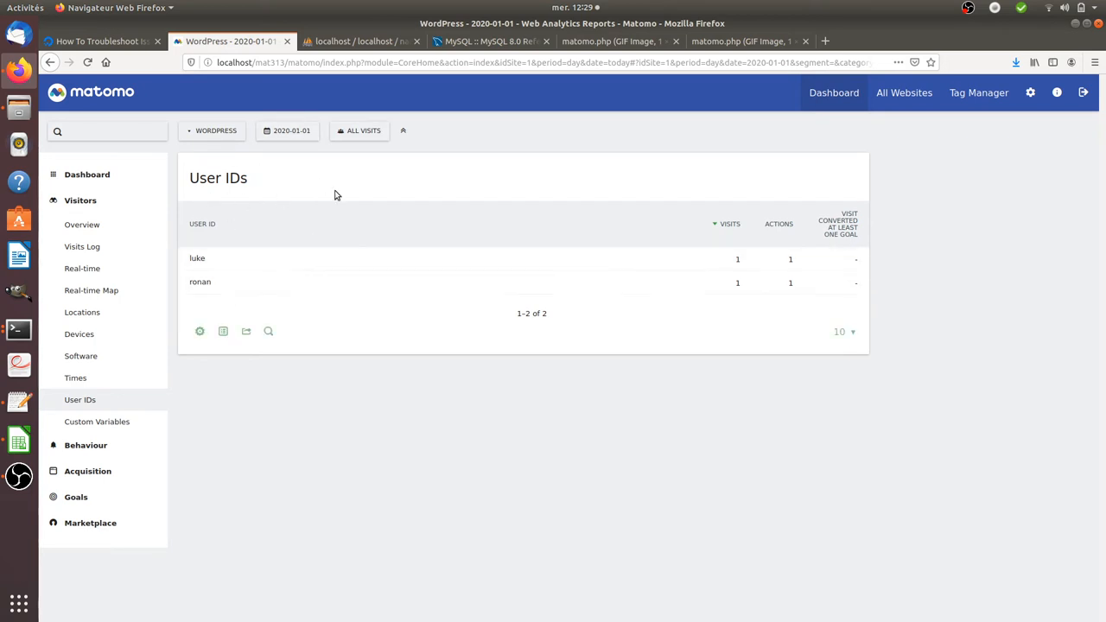
{"action": "mouse_move", "coordinate": [242, 311]}
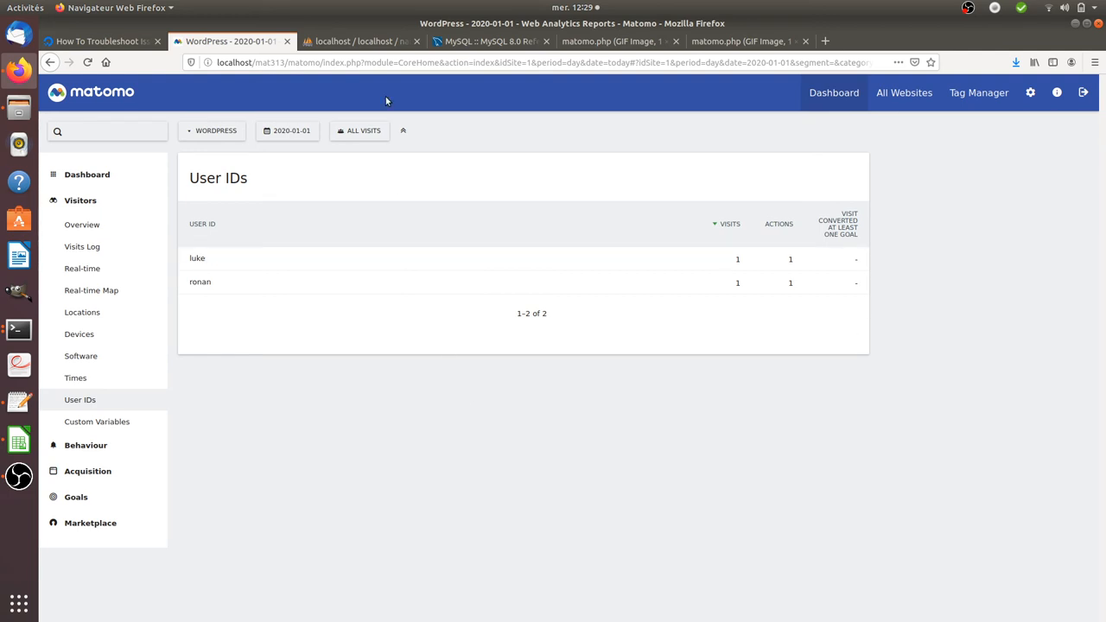
{"action": "mouse_move", "coordinate": [82, 311]}
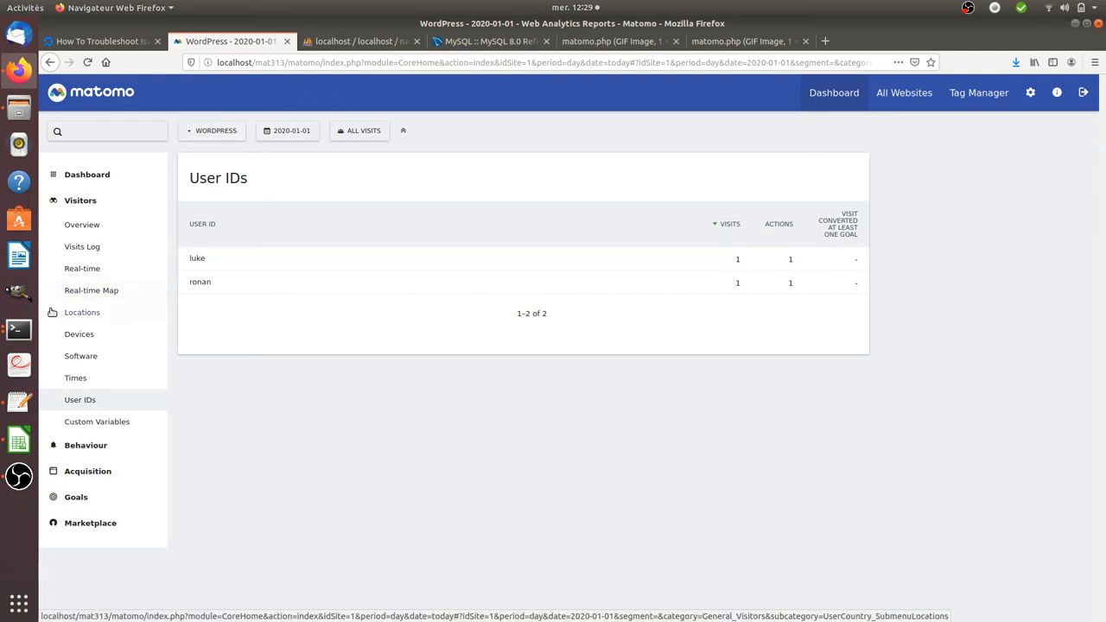